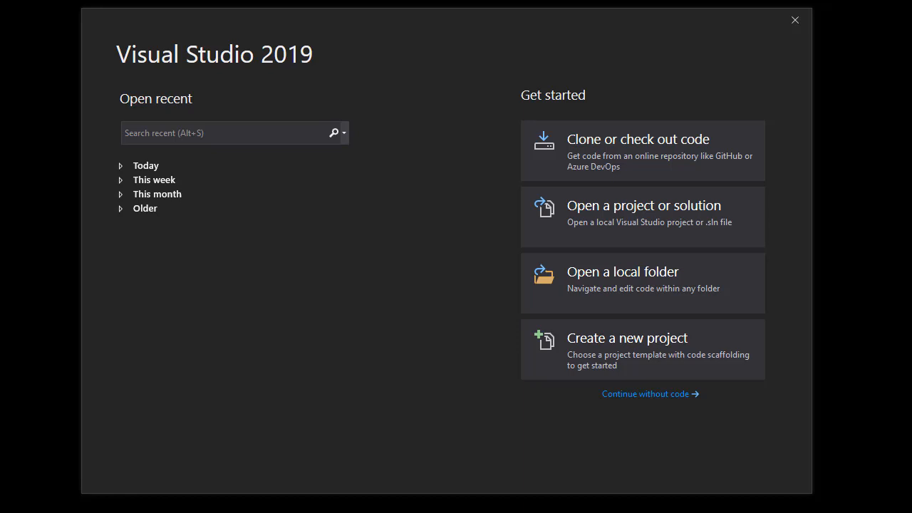
pyautogui.moveTo(599, 348)
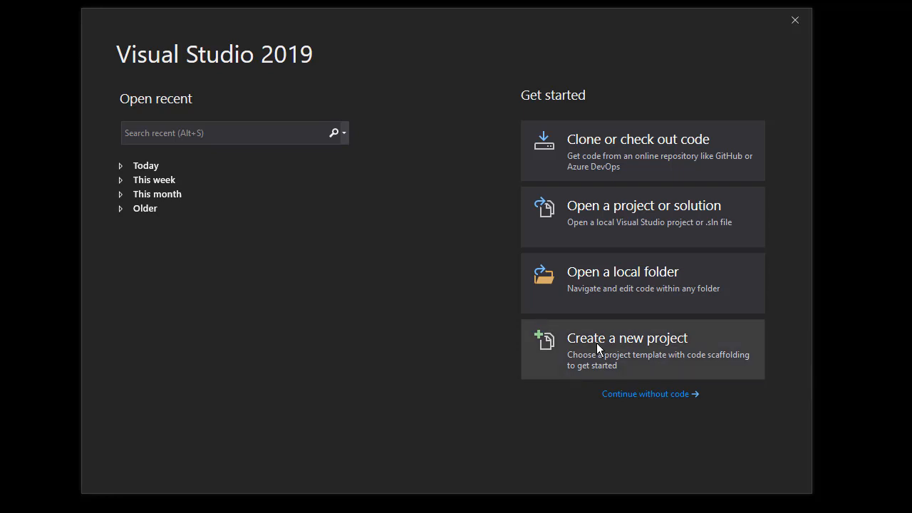
# - Start creating a new project from the Visual Studio start window
pyautogui.click(627, 338)
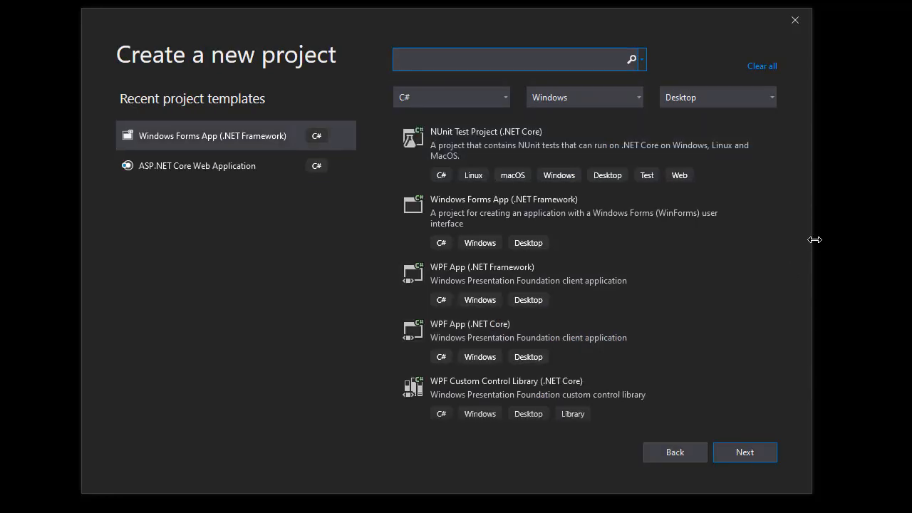
# - Search 'windows forms control library' and choose the Windows Forms Control Library (.NET Framework) template
pyautogui.click(513, 60)
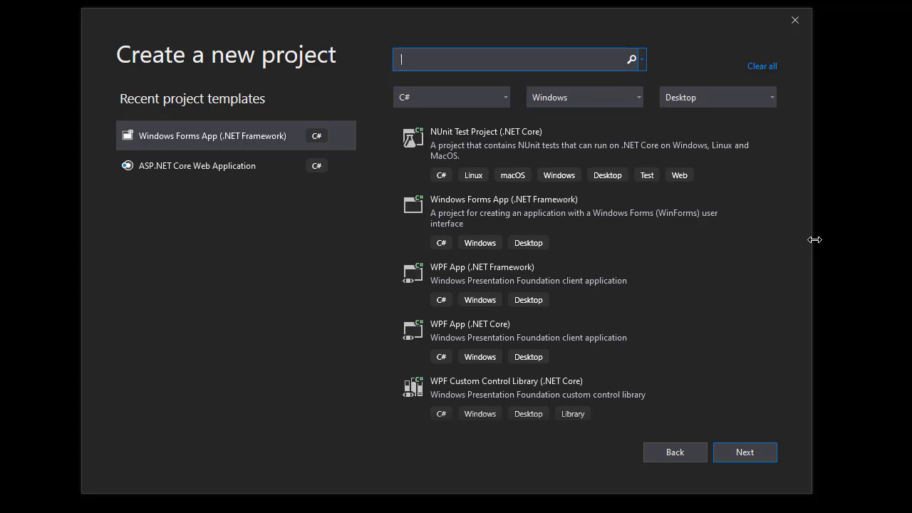
pyautogui.write('windows forms control library')
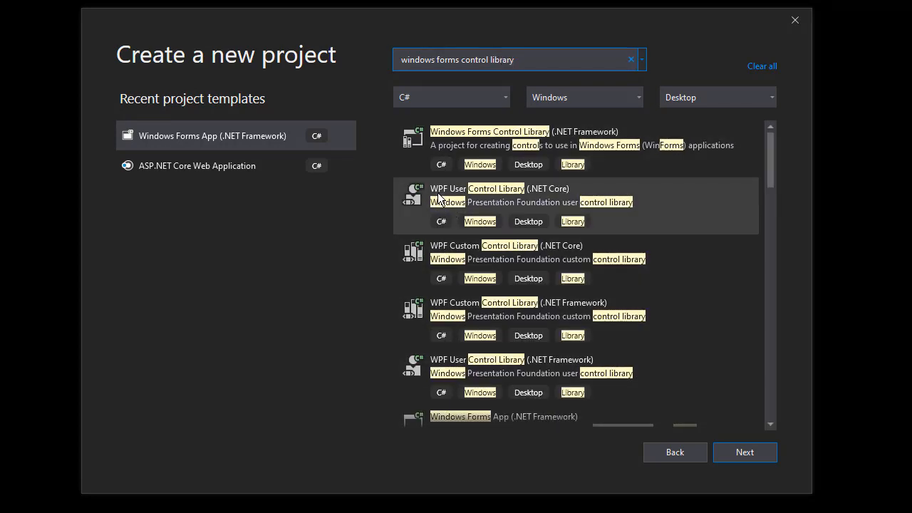
pyautogui.moveTo(436, 271)
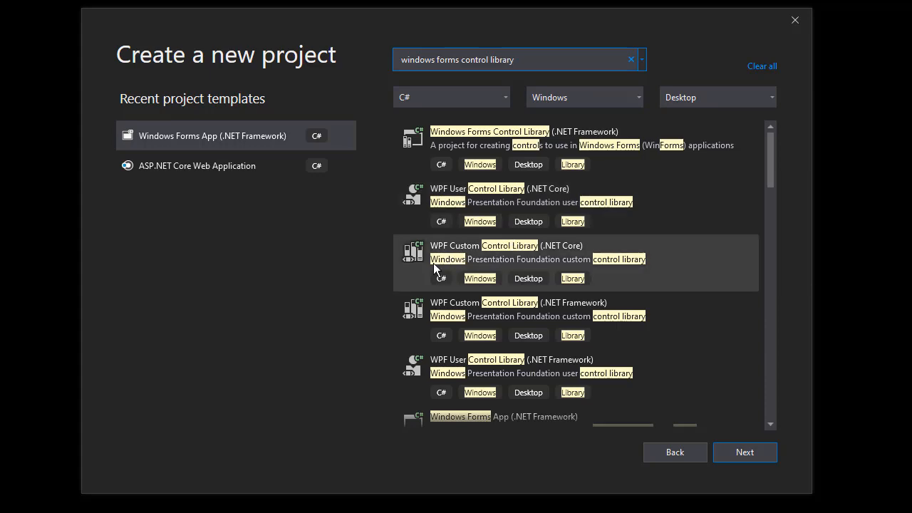
pyautogui.scroll(-3)
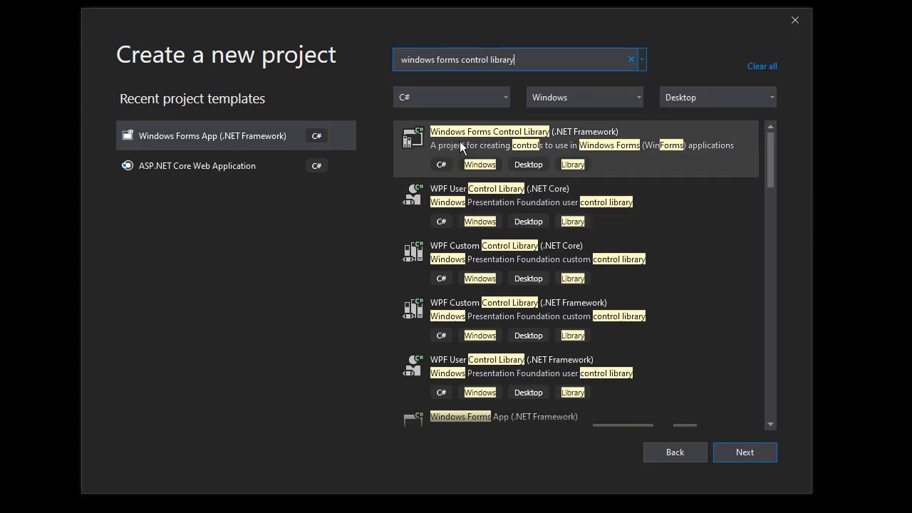
pyautogui.click(463, 146)
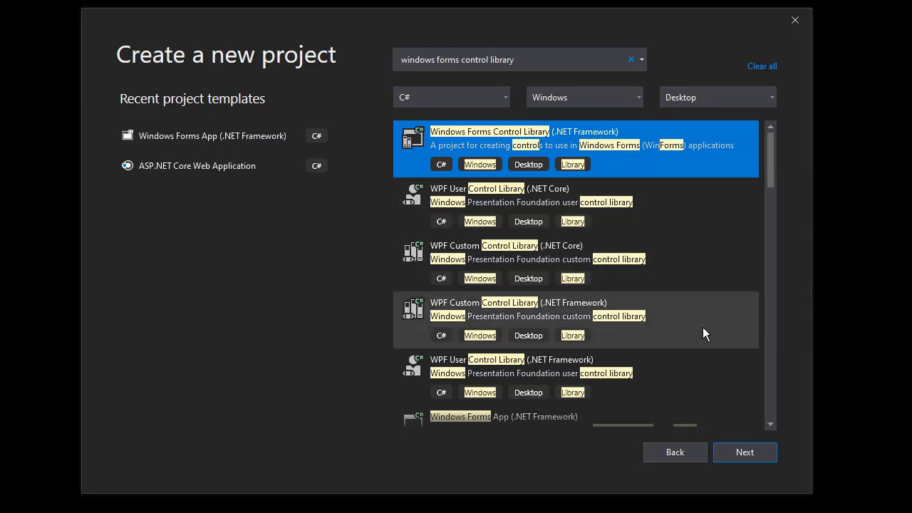
# - Name the project NumericTextBox and create it
pyautogui.click(744, 452)
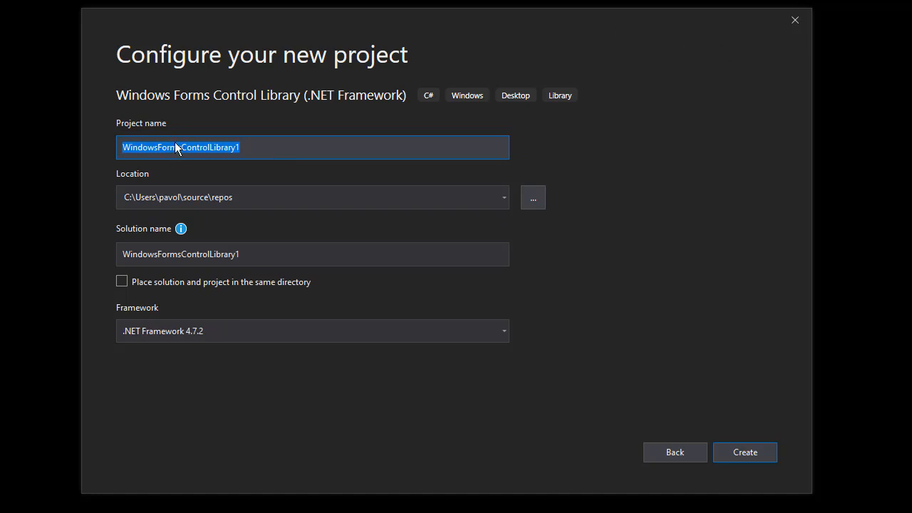
pyautogui.write('NumericTextBox')
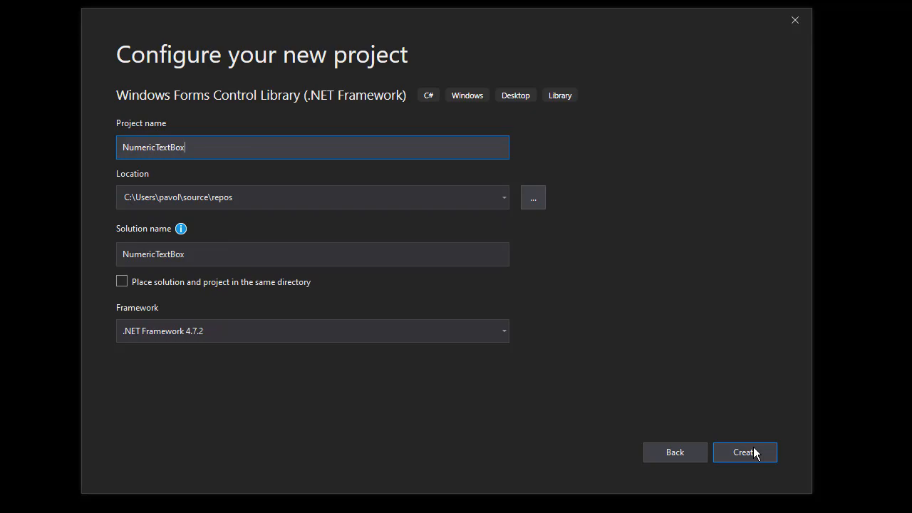
pyautogui.click(745, 452)
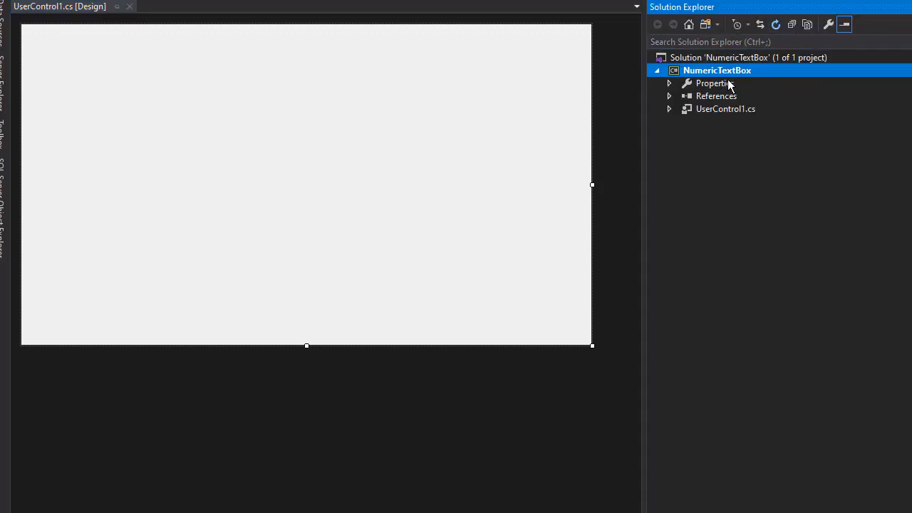
pyautogui.moveTo(719, 100)
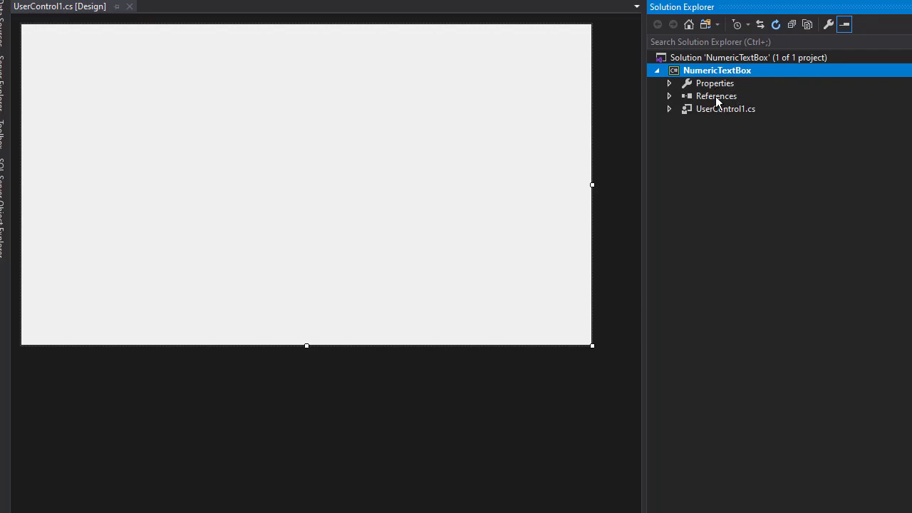
pyautogui.moveTo(727, 111)
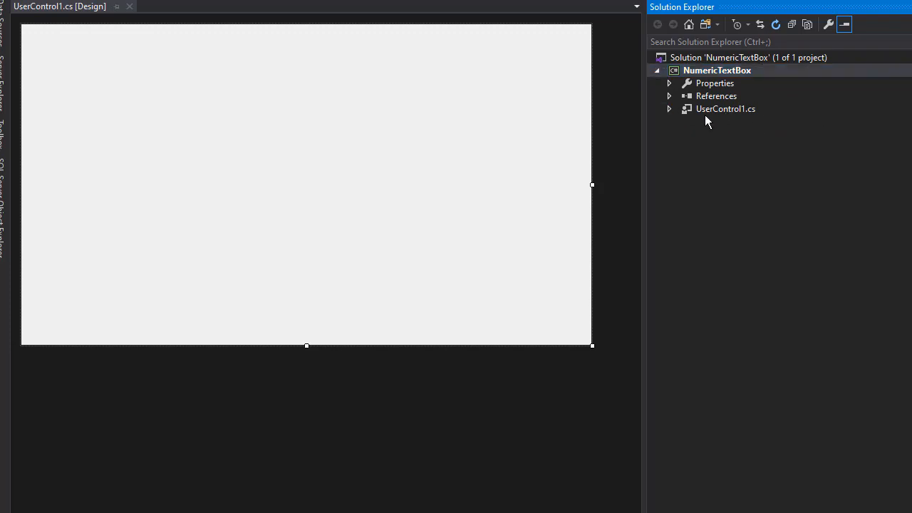
# - Rename UserControl1.cs to NumericTextBox.cs and rename all references
pyautogui.click(727, 109)
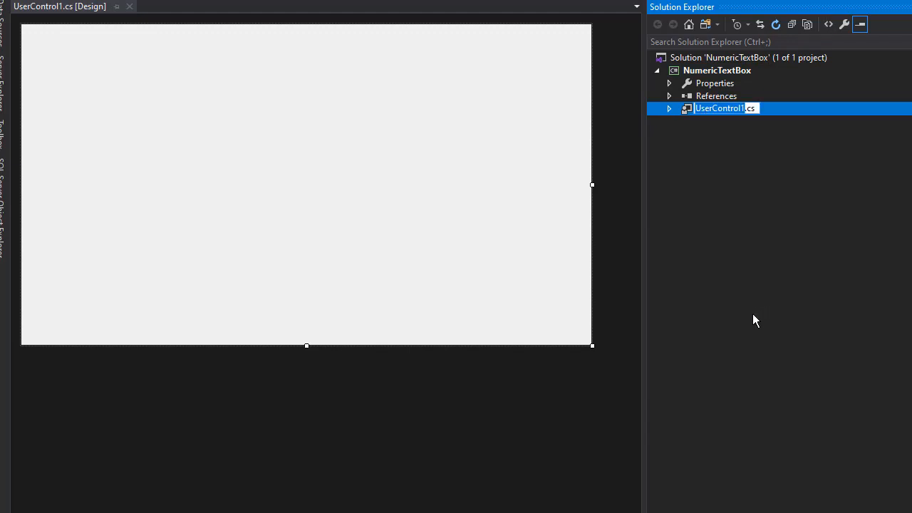
pyautogui.write('Numeric.cs')
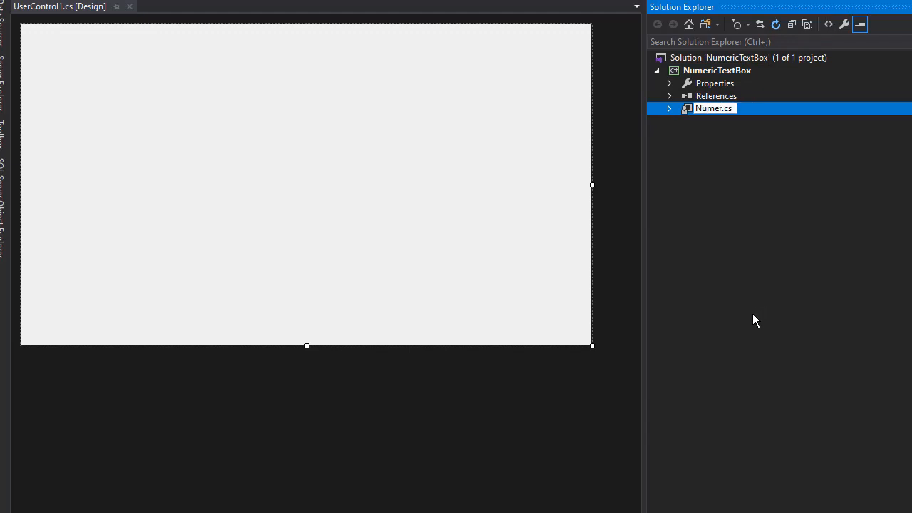
pyautogui.press('Enter')
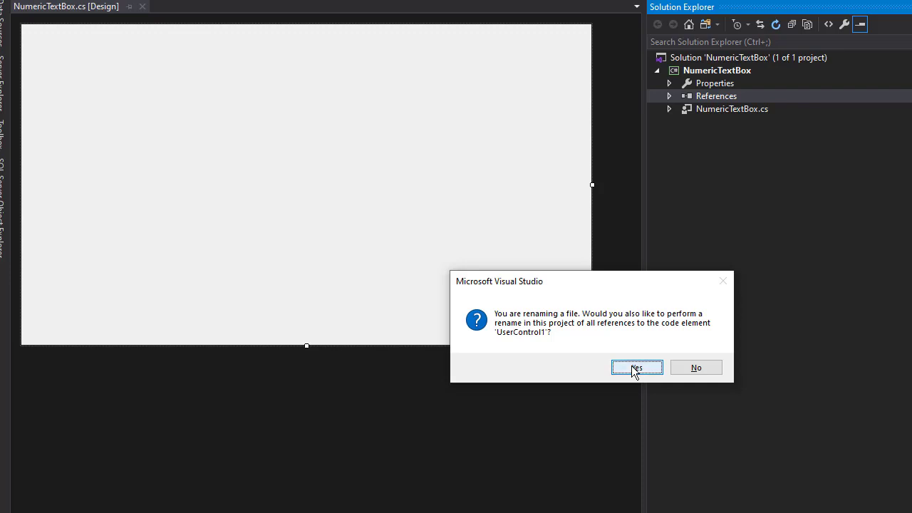
pyautogui.click(638, 368)
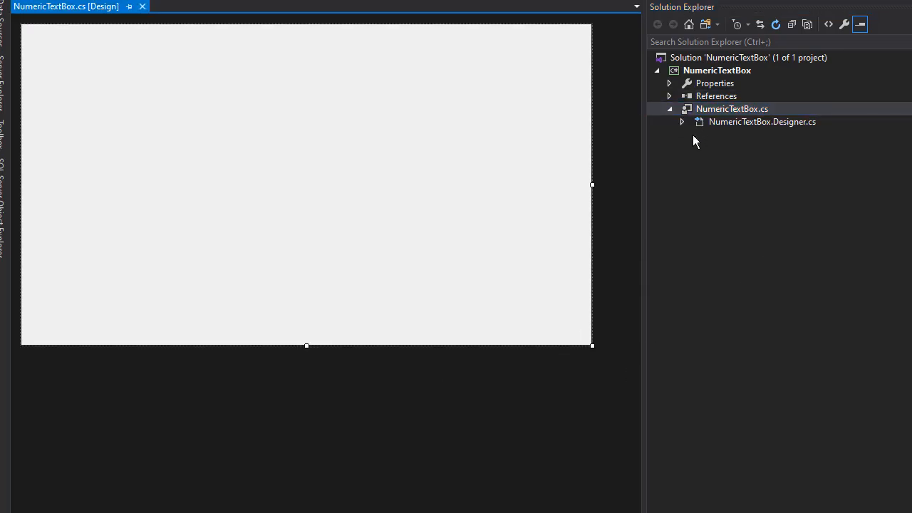
pyautogui.moveTo(186, 88)
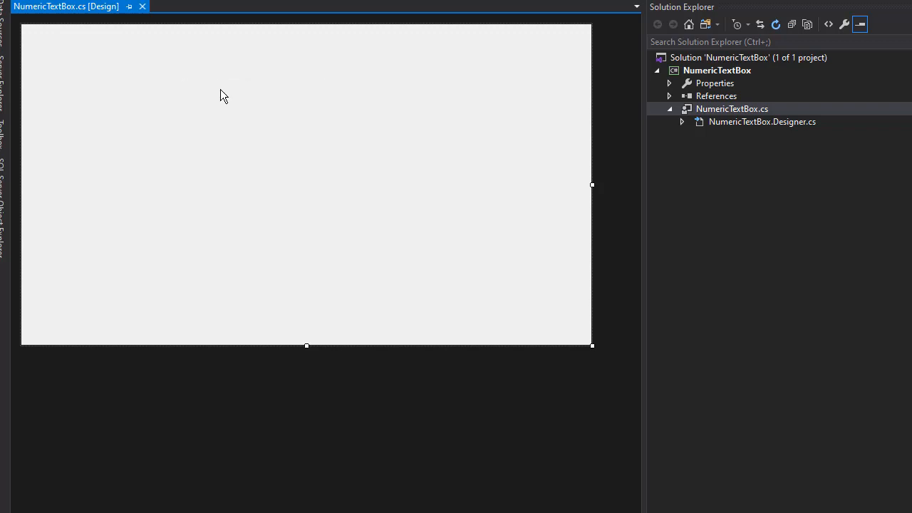
# - In NumericTextBox.cs, replace the UserControl base class with TextBox
pyautogui.doubleClick(733, 108)
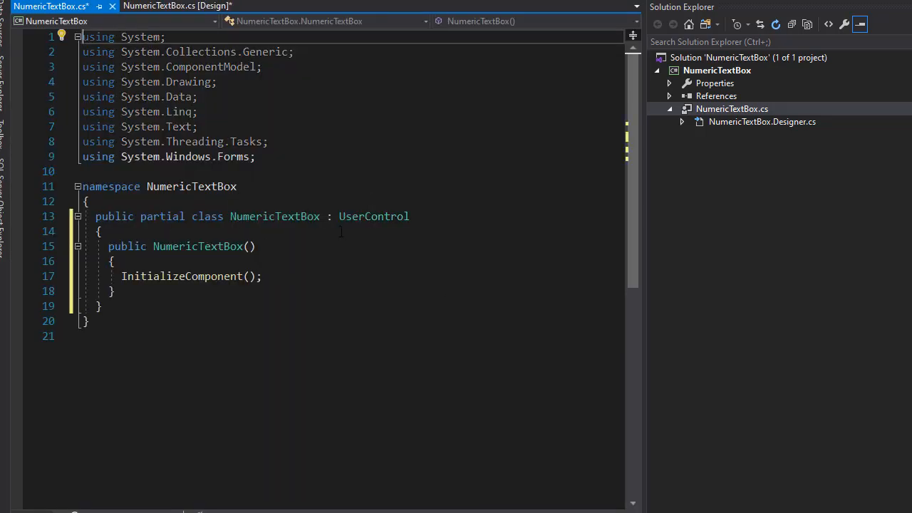
pyautogui.moveTo(328, 216); pyautogui.dragTo(411, 216)
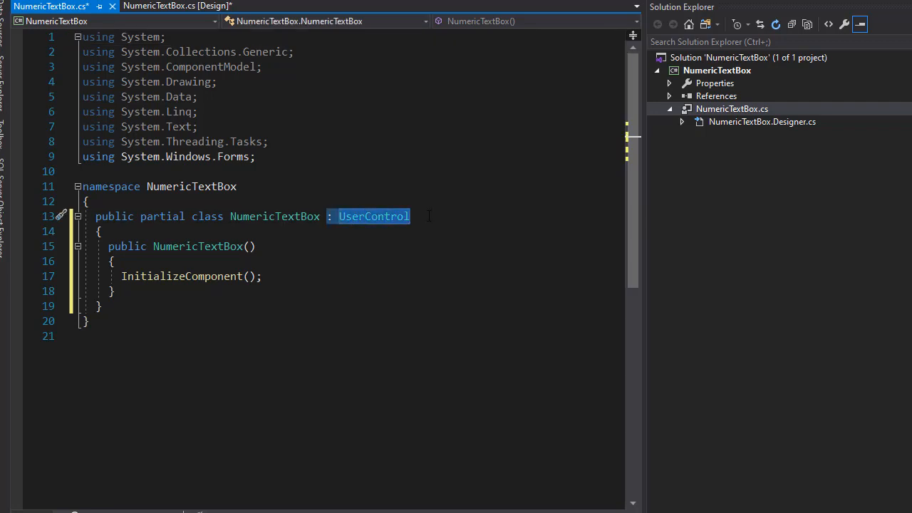
pyautogui.moveTo(296, 268)
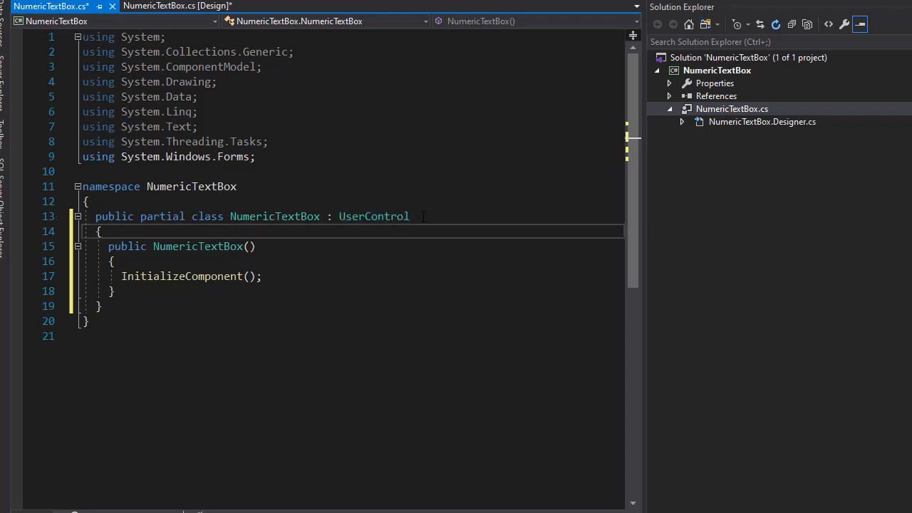
pyautogui.doubleClick(373, 217)
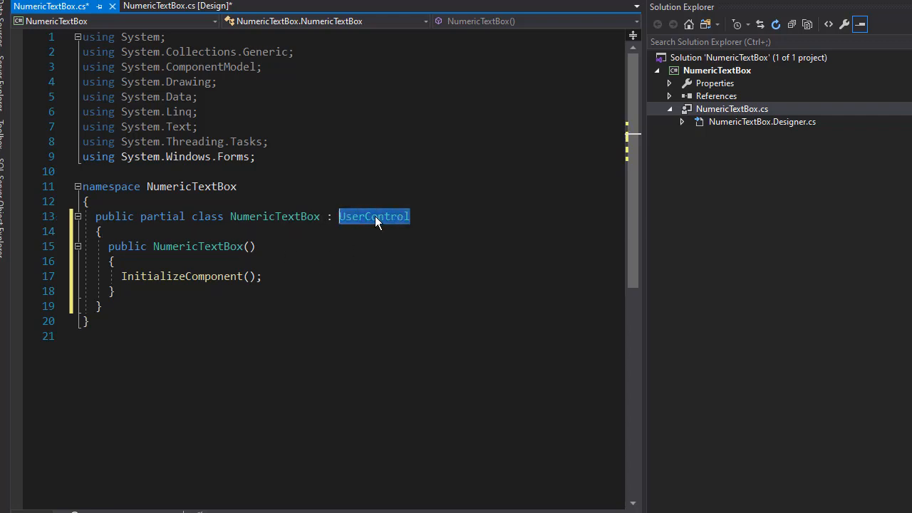
pyautogui.moveTo(376, 222)
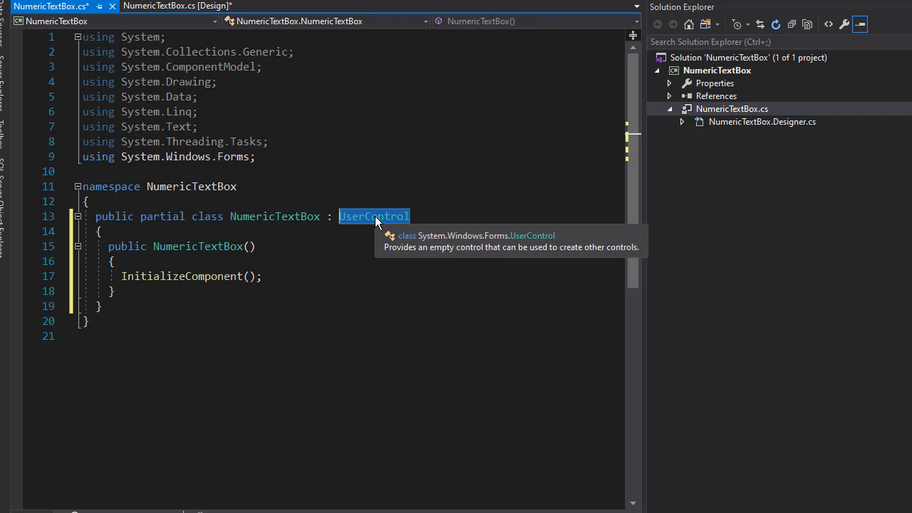
pyautogui.write('T')
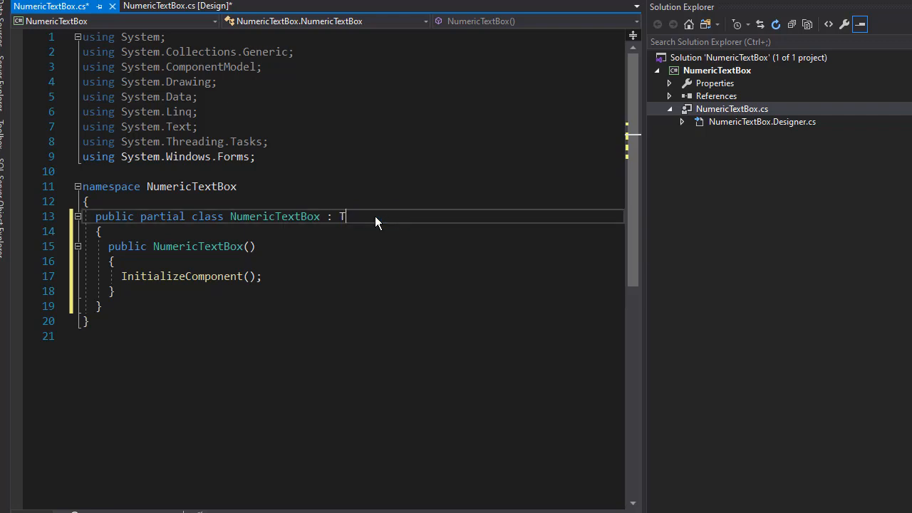
pyautogui.write('extBox')
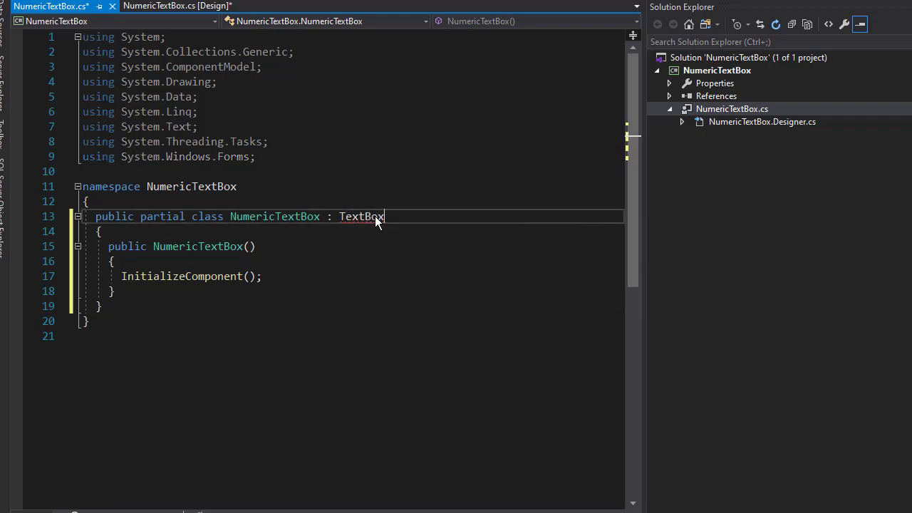
pyautogui.doubleClick(363, 217)
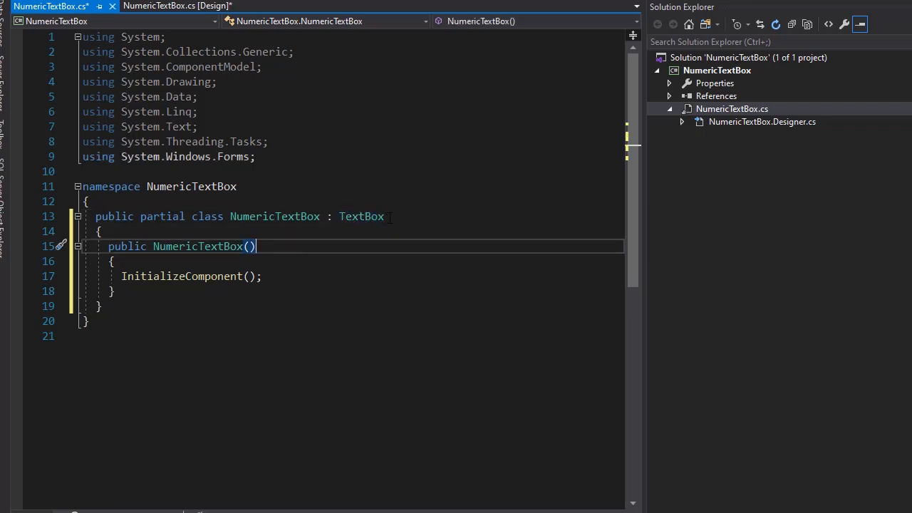
pyautogui.doubleClick(362, 217)
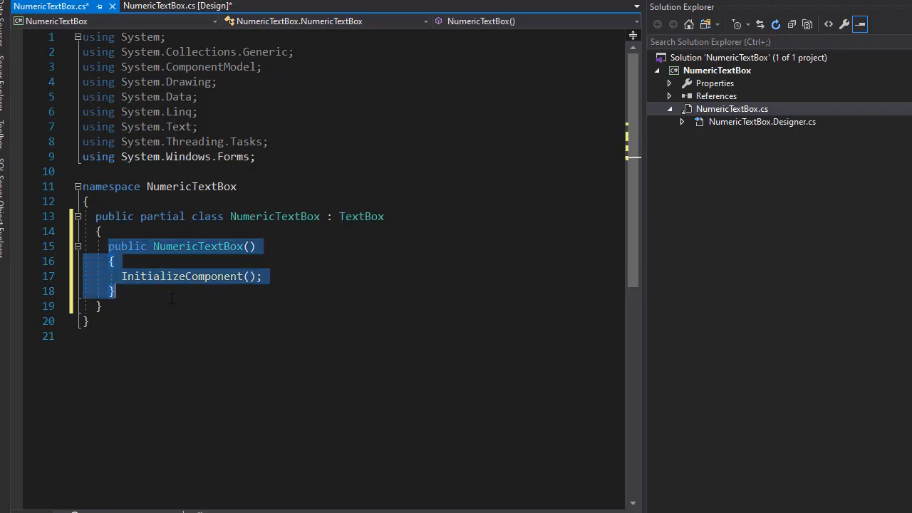
# - Replace InitializeComponent(); with BackColor = Color.Yellow; and ForeColor = Color.Blue; in the constructor
pyautogui.click(115, 291)
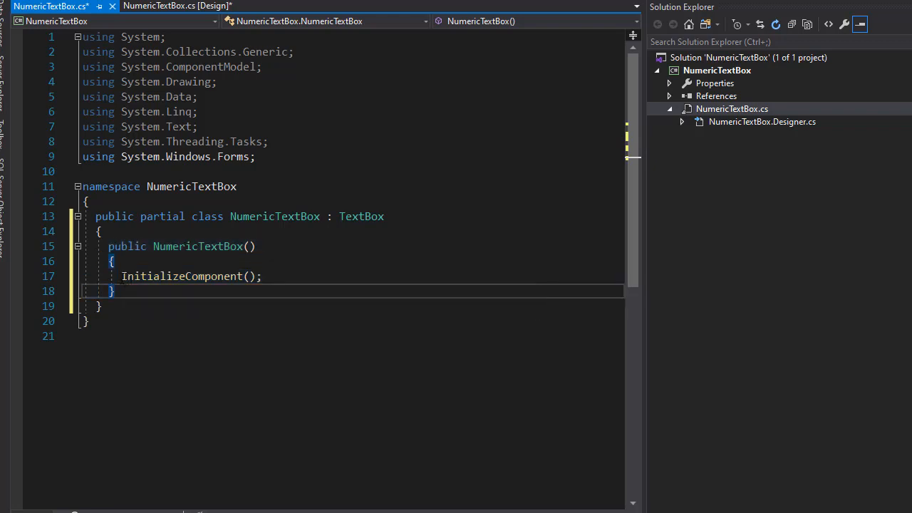
pyautogui.tripleClick(191, 277)
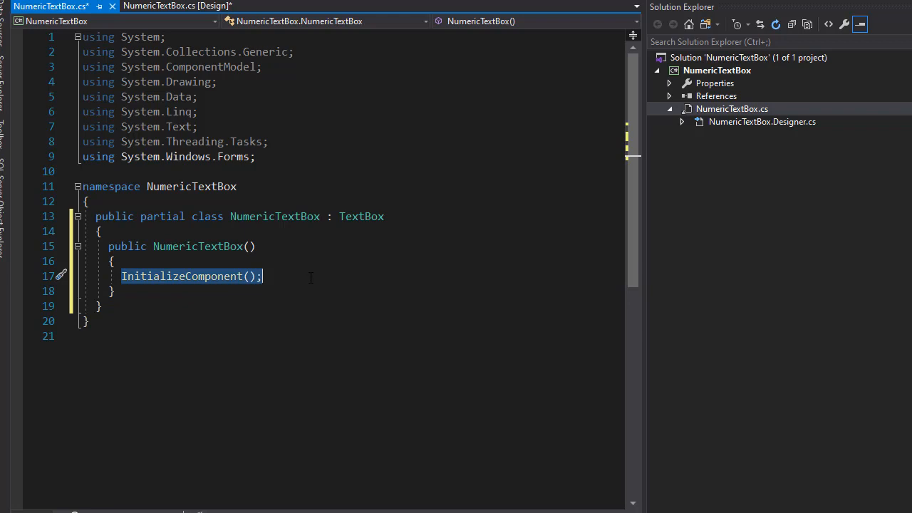
pyautogui.press('Delete')
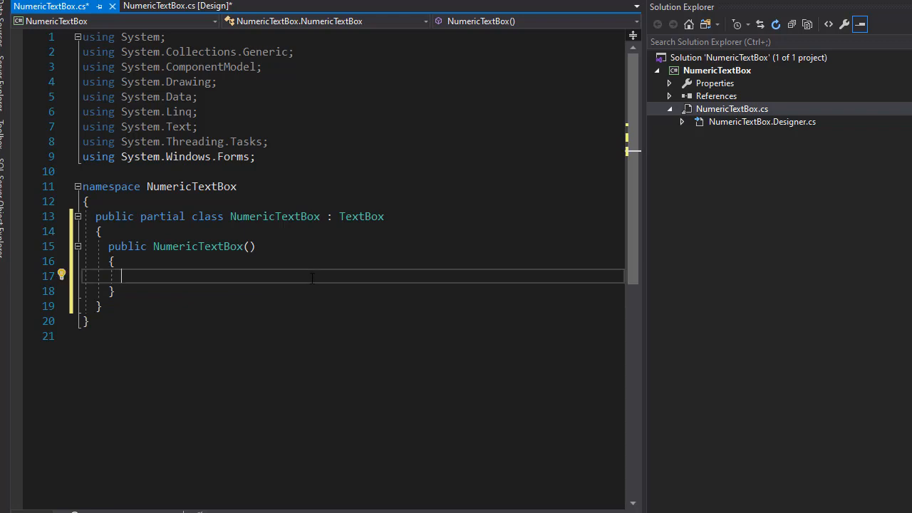
pyautogui.write('B')
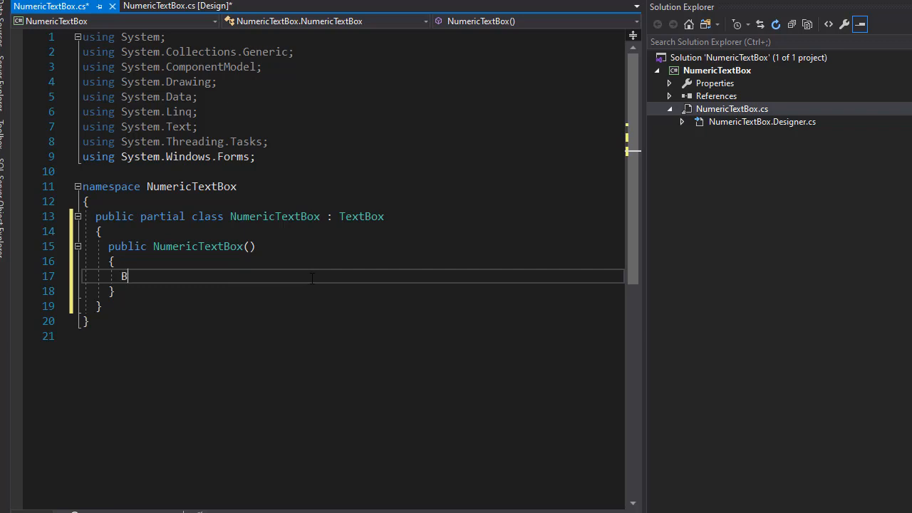
pyautogui.write('ackColor = C')
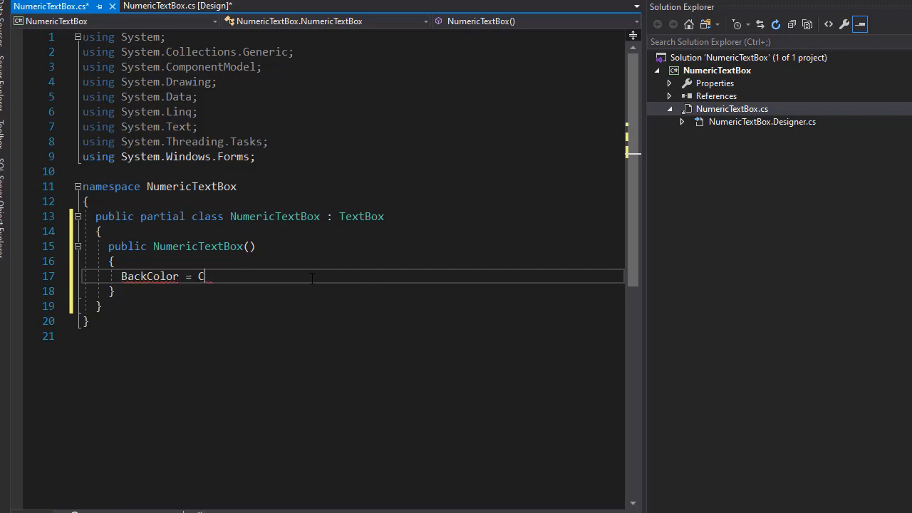
pyautogui.write('olor.')
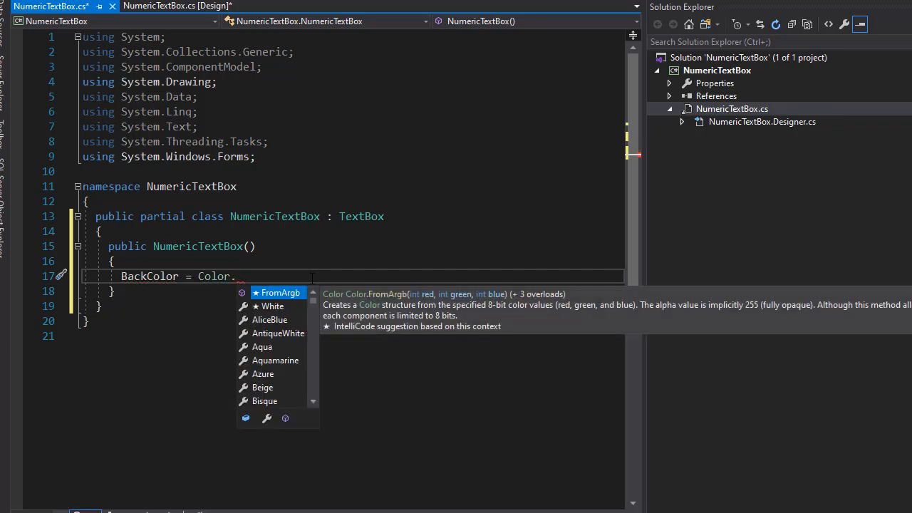
pyautogui.write('Yellow;')
pyautogui.write('ForeColor')
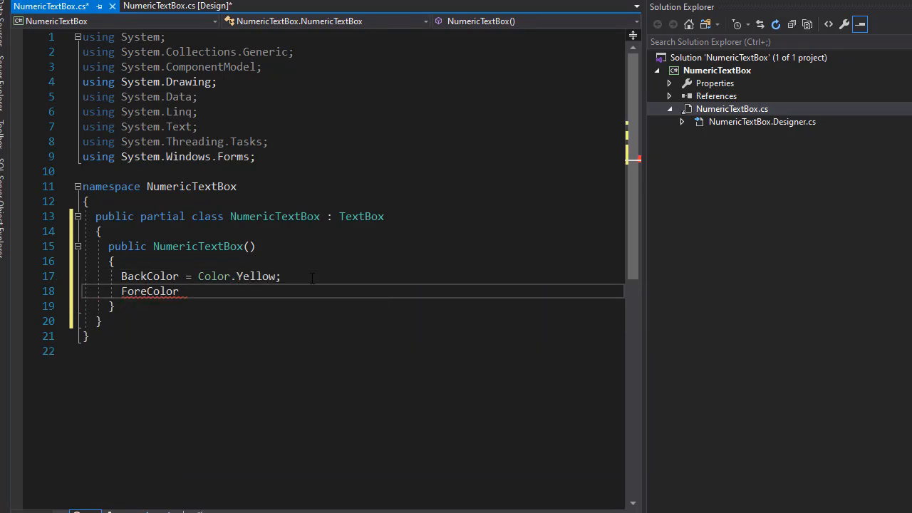
pyautogui.write('= Color')
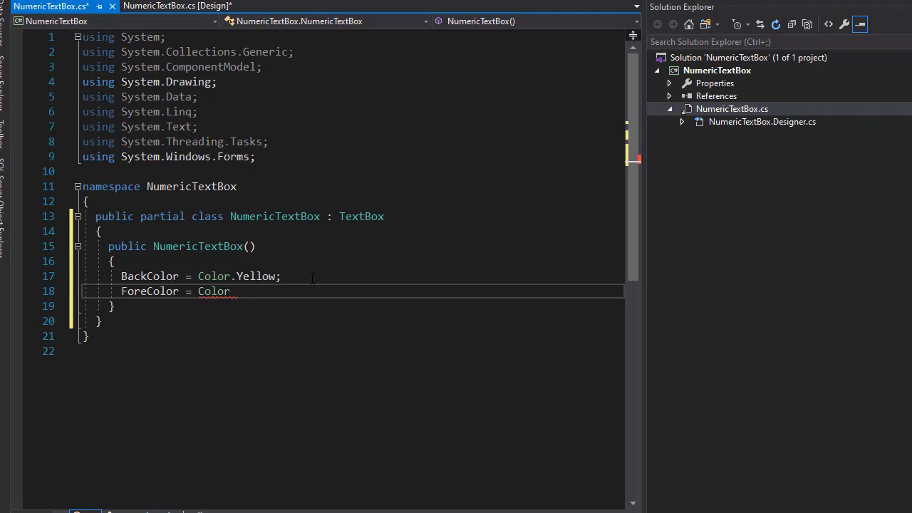
pyautogui.write('.Blue;')
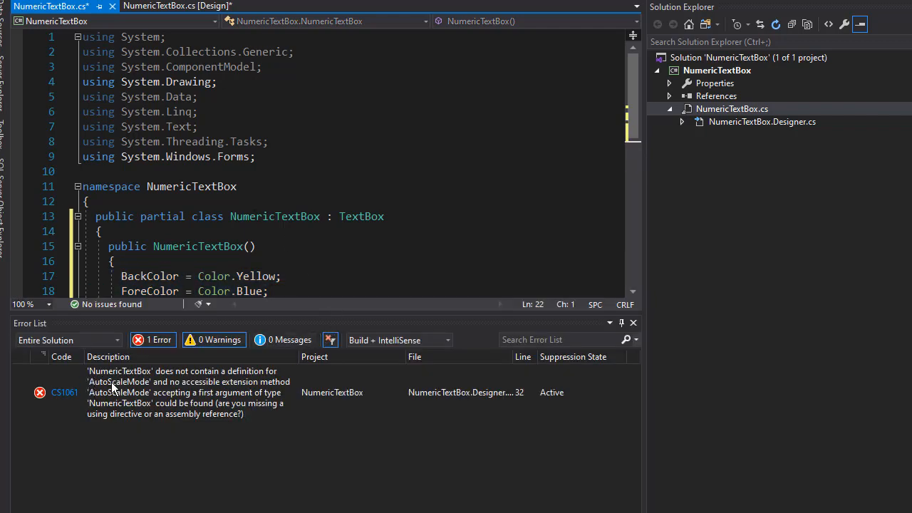
pyautogui.moveTo(158, 392)
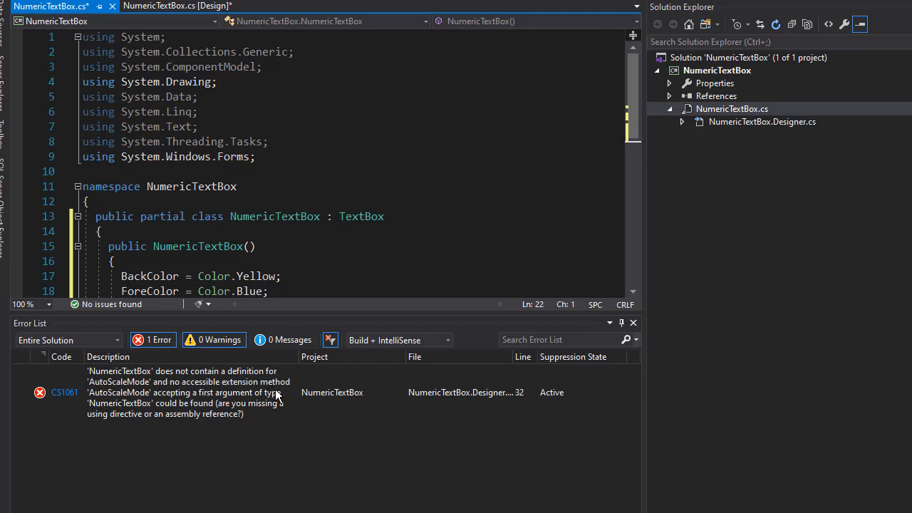
pyautogui.moveTo(182, 397)
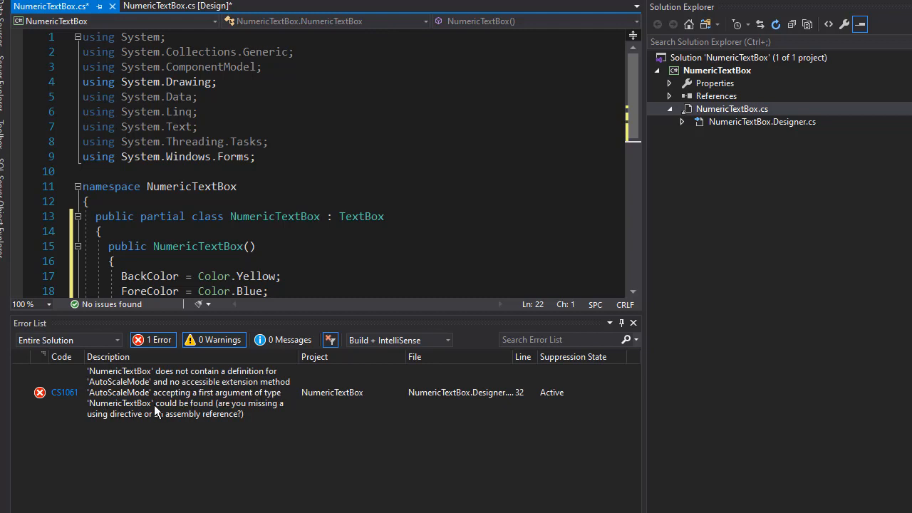
pyautogui.moveTo(214, 408)
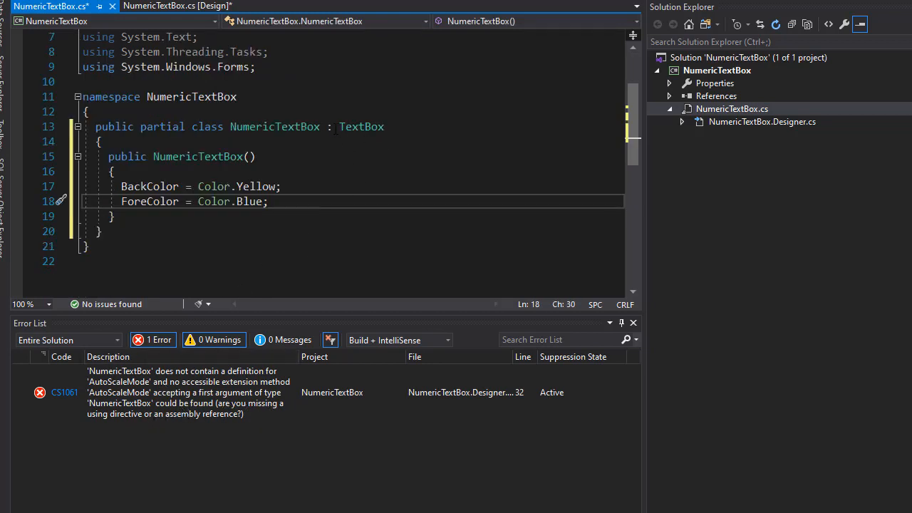
pyautogui.moveTo(362, 125)
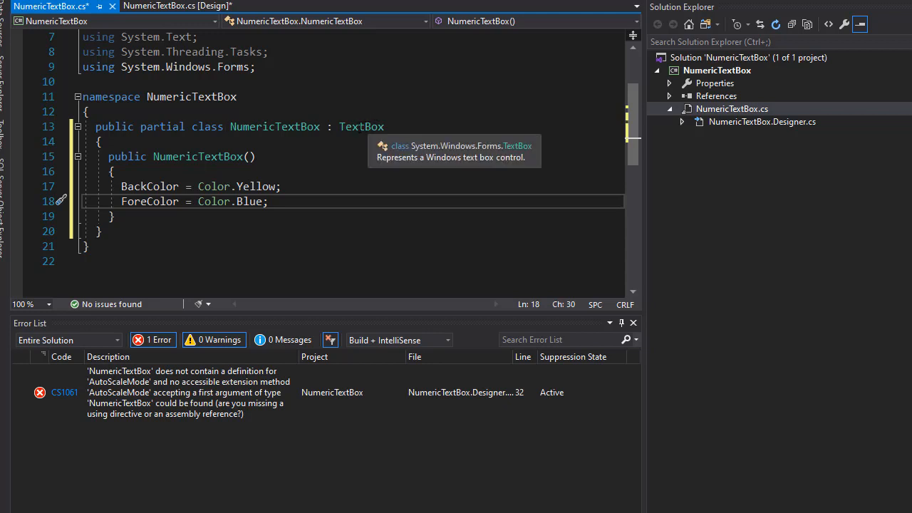
pyautogui.moveTo(155, 413)
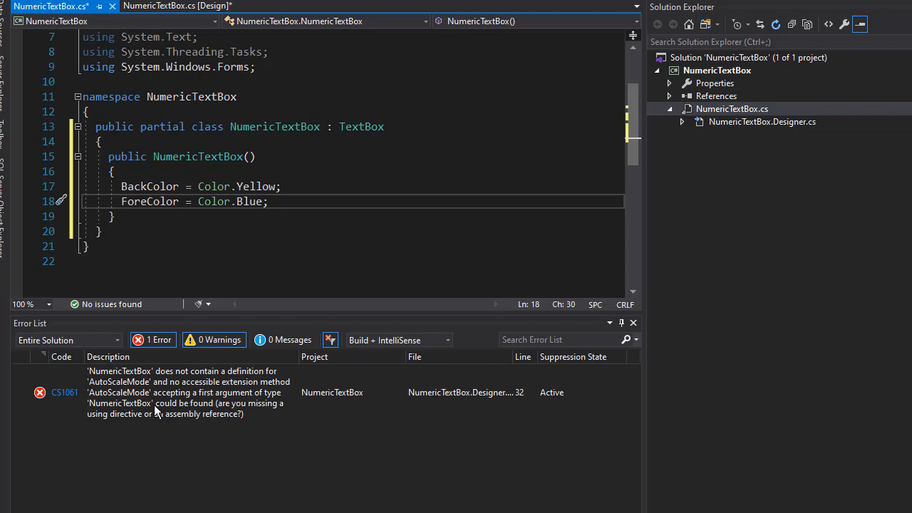
pyautogui.moveTo(169, 393)
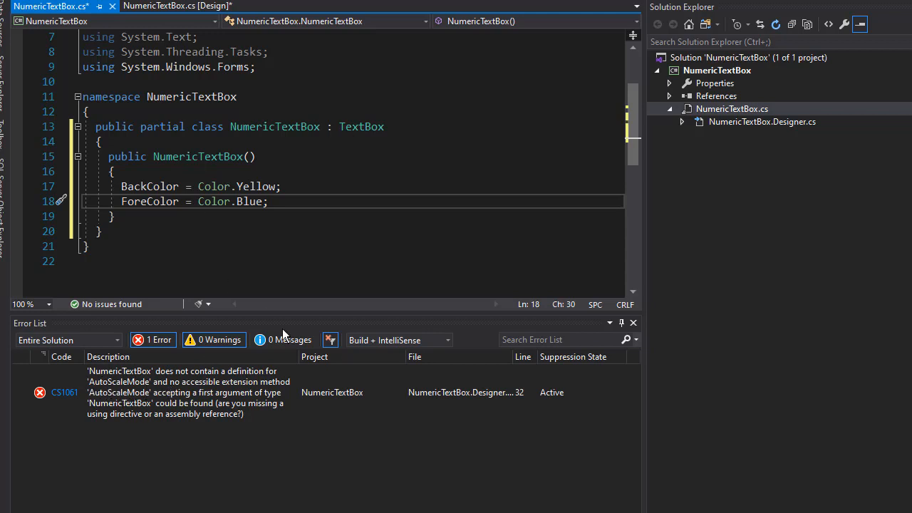
pyautogui.moveTo(332, 385)
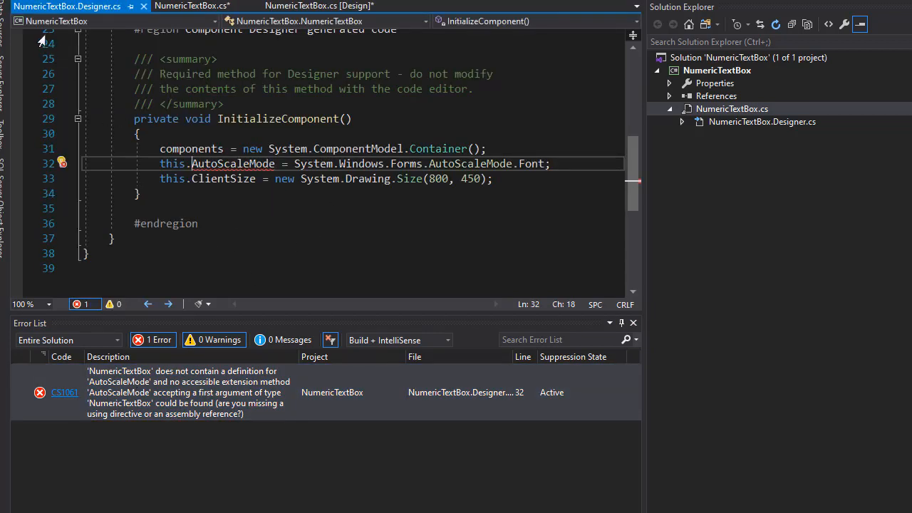
pyautogui.moveTo(396, 221)
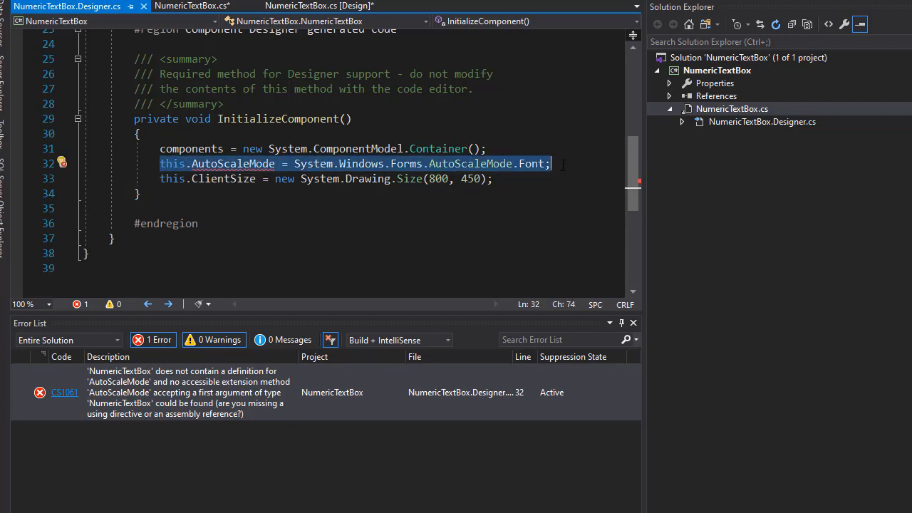
# - Delete the AutoScaleMode line from NumericTextBox.Designer.cs and return to NumericTextBox.cs
pyautogui.press('Delete')
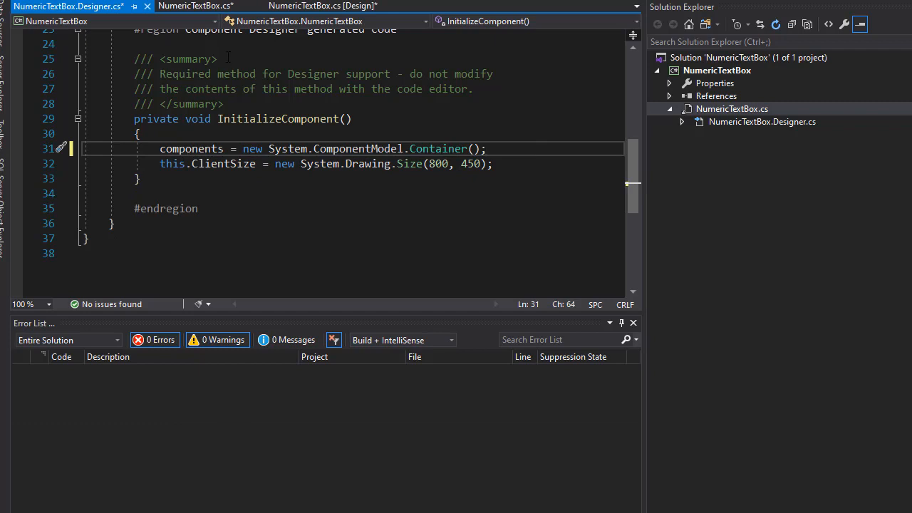
pyautogui.click(197, 6)
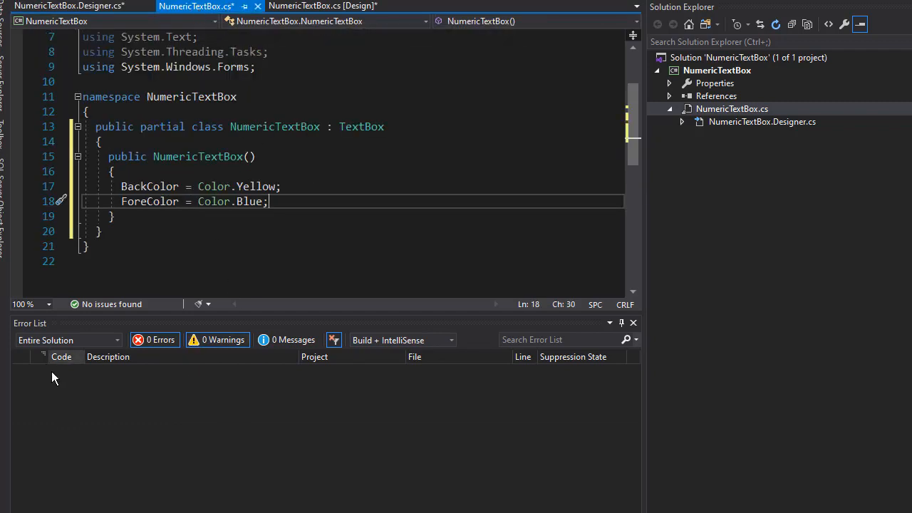
pyautogui.moveTo(231, 430)
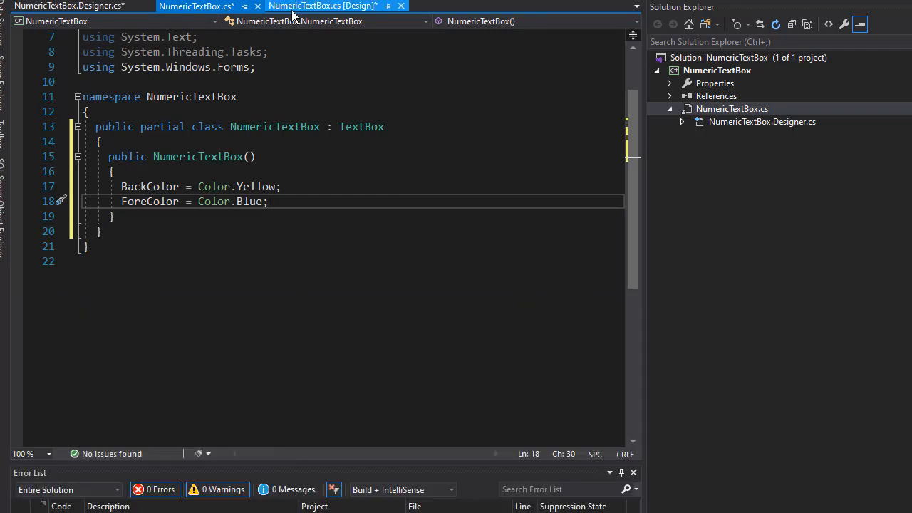
pyautogui.click(322, 6)
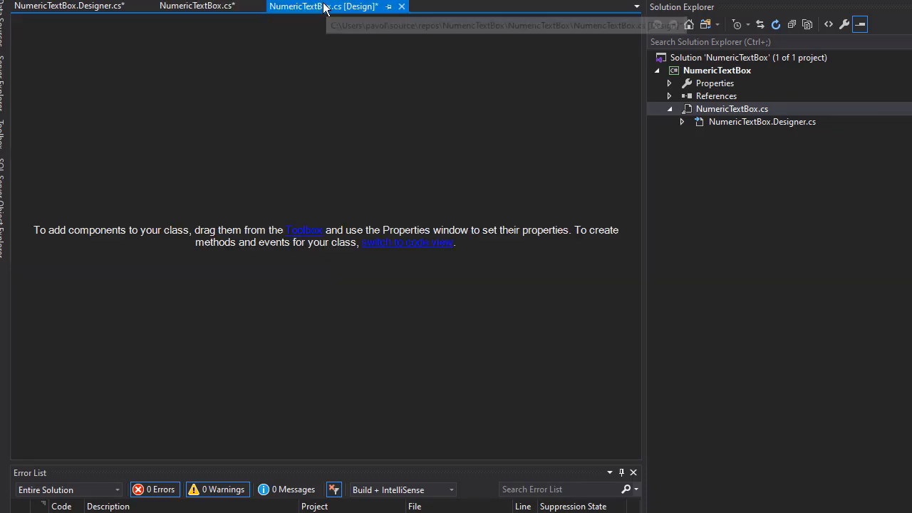
pyautogui.moveTo(120, 58)
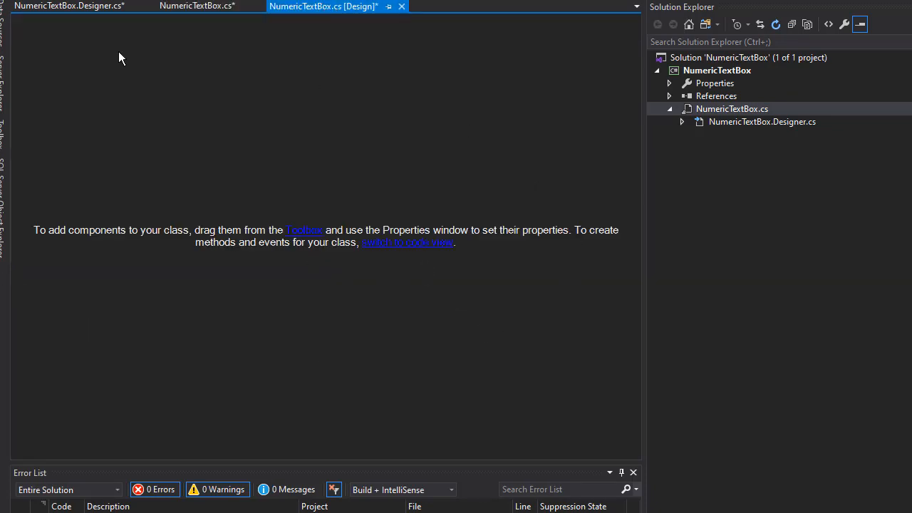
pyautogui.moveTo(388, 94)
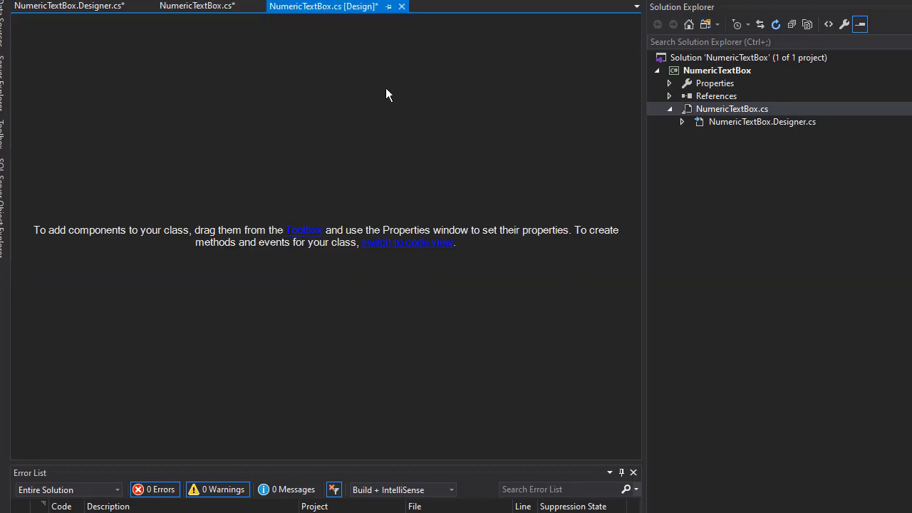
pyautogui.moveTo(79, 254)
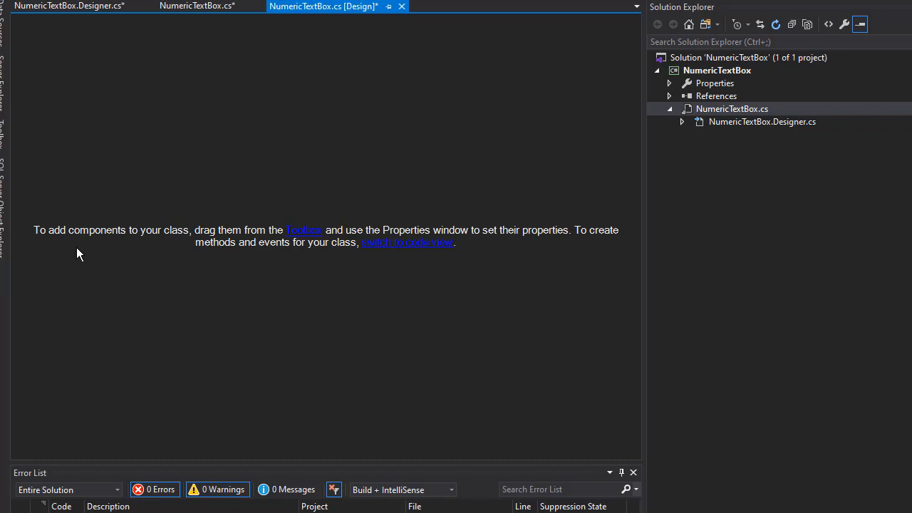
pyautogui.moveTo(439, 279)
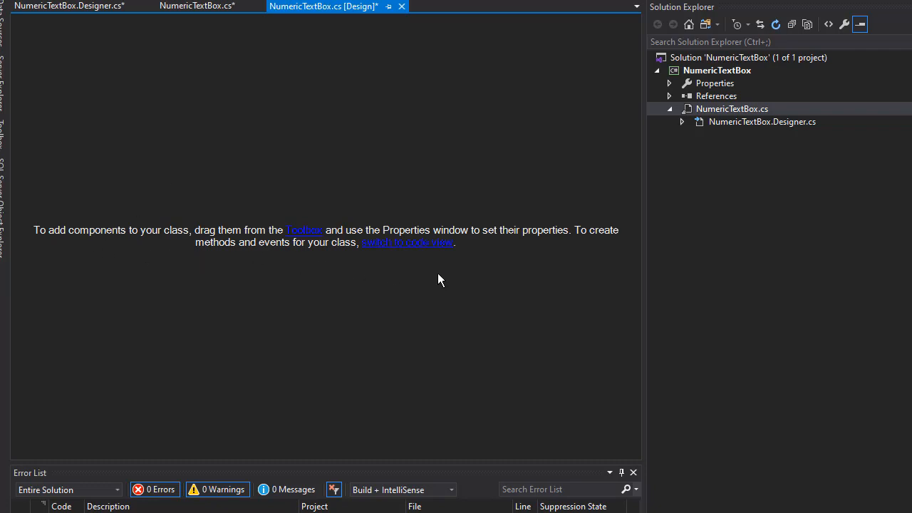
pyautogui.moveTo(416, 259)
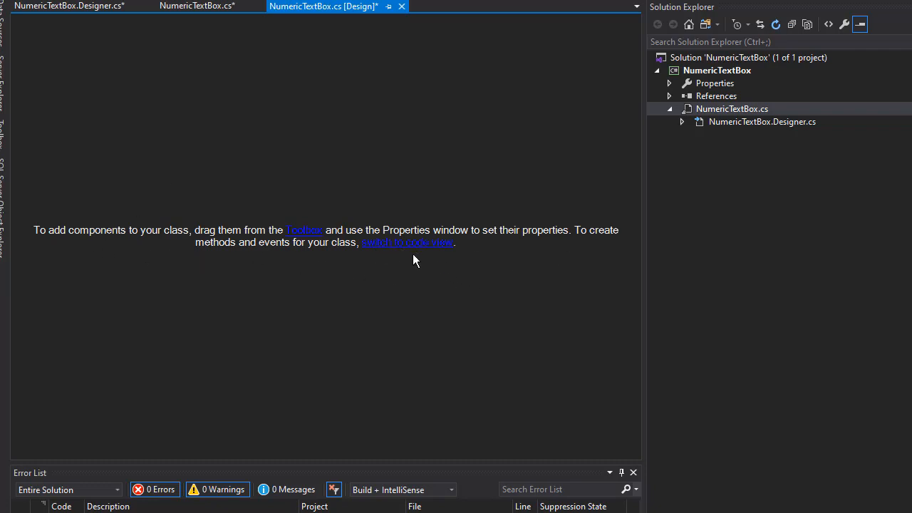
pyautogui.moveTo(278, 240)
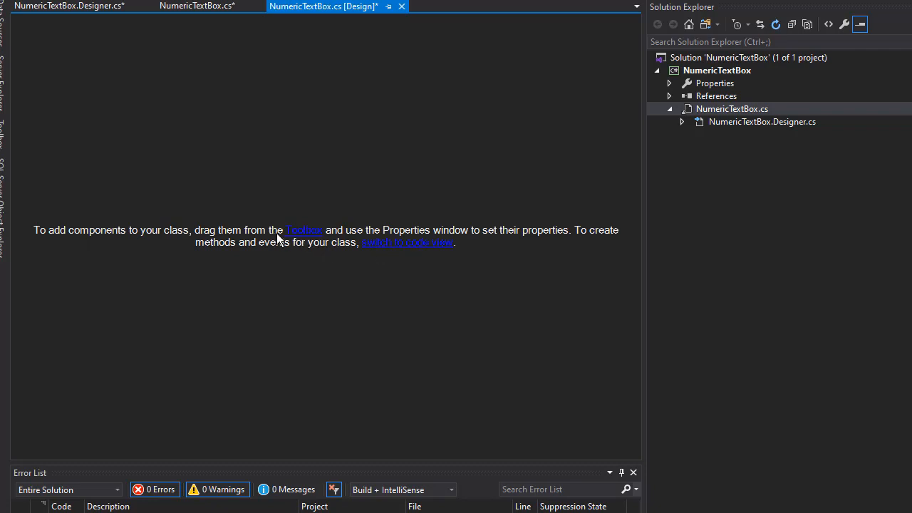
pyautogui.moveTo(302, 235)
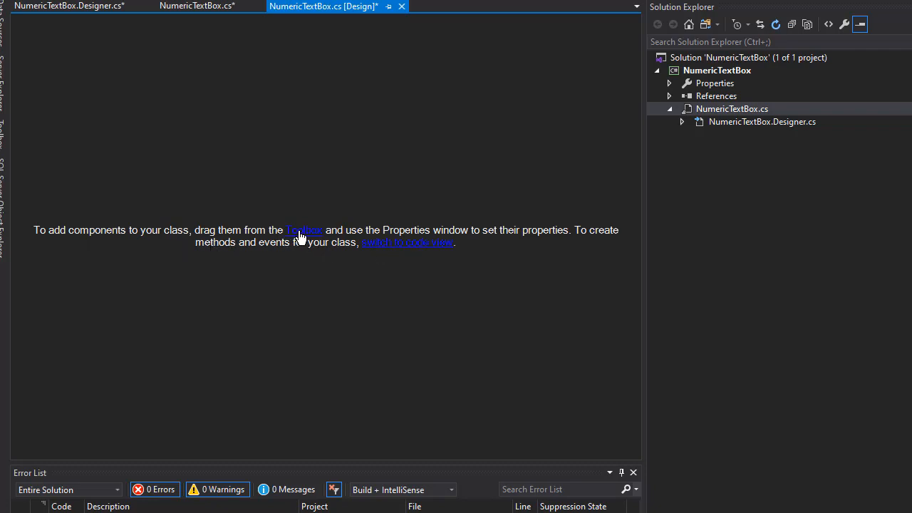
pyautogui.moveTo(359, 191)
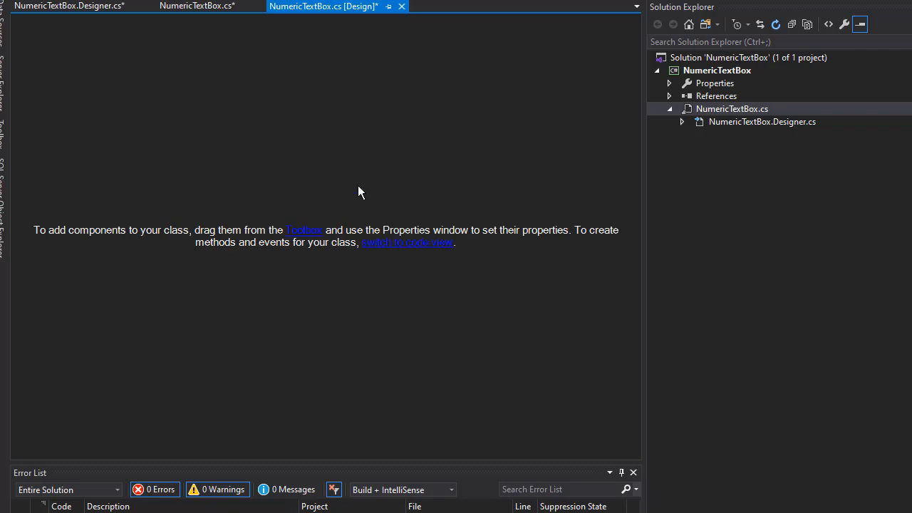
pyautogui.moveTo(576, 205)
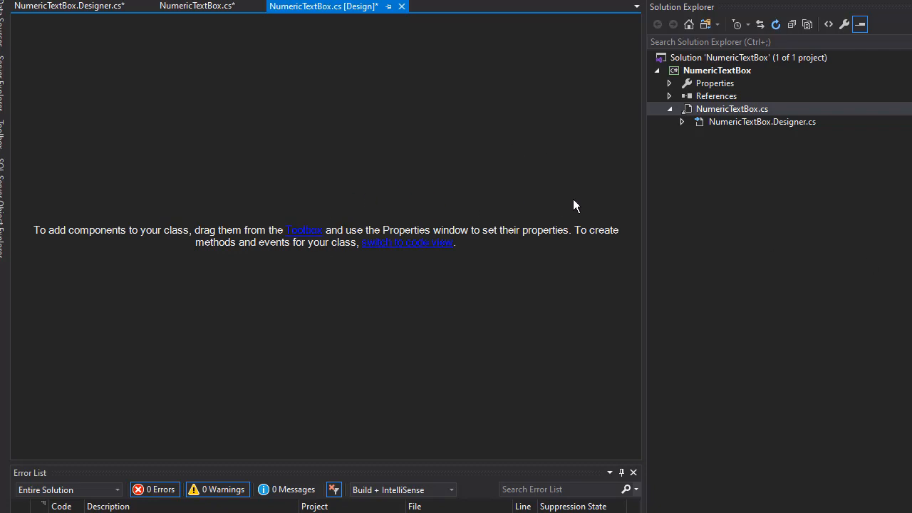
pyautogui.moveTo(492, 54)
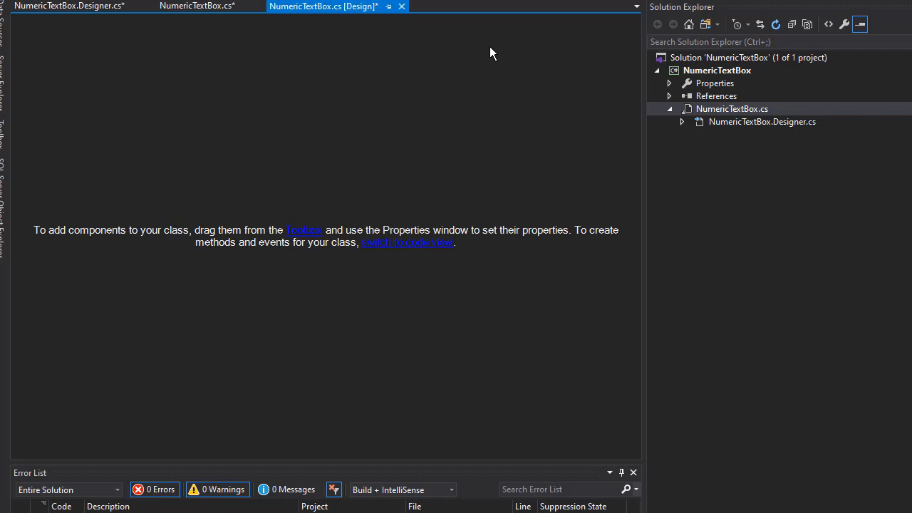
pyautogui.moveTo(465, 324)
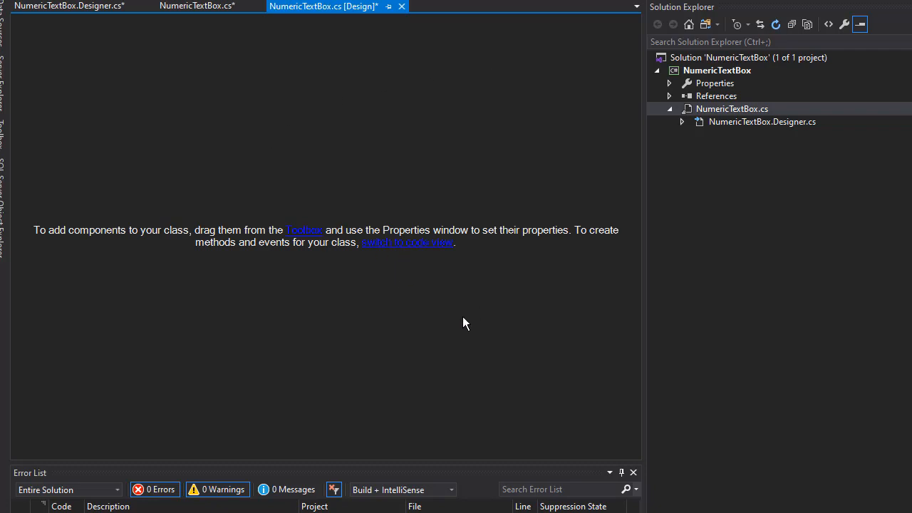
pyautogui.moveTo(388, 100)
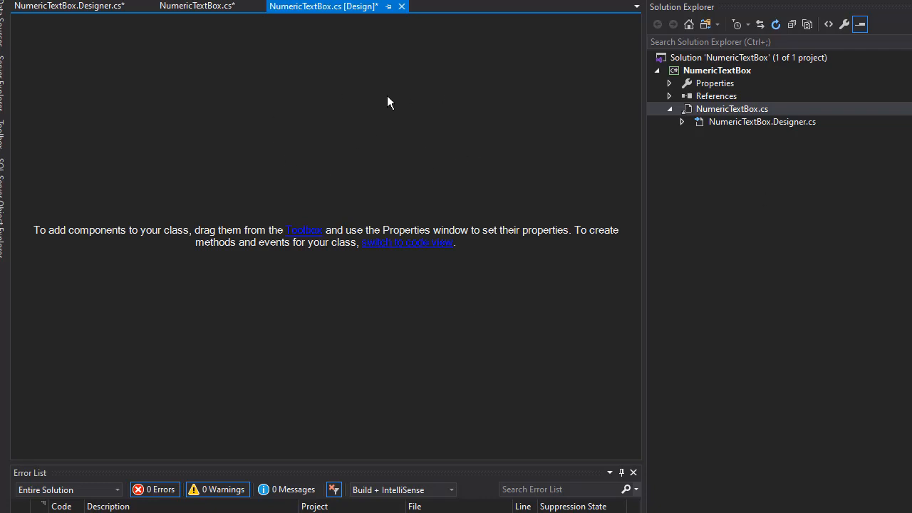
# - Build the project and reveal NumericTextBox.dll under bin\Debug in Solution Explorer
pyautogui.click(71, 11)
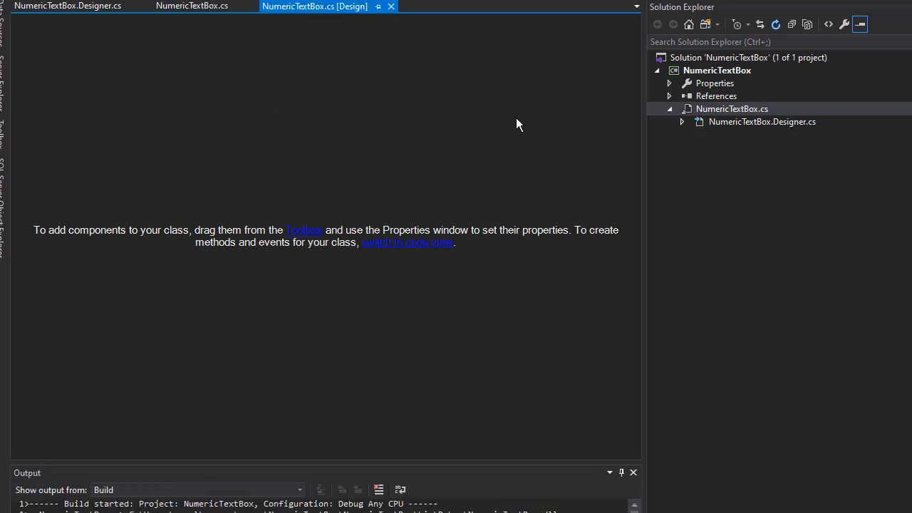
pyautogui.moveTo(763, 117)
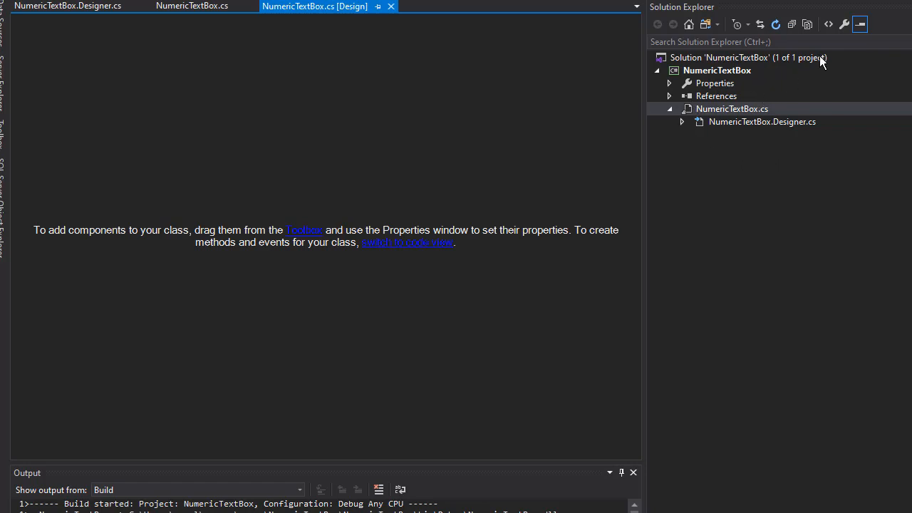
pyautogui.moveTo(813, 25)
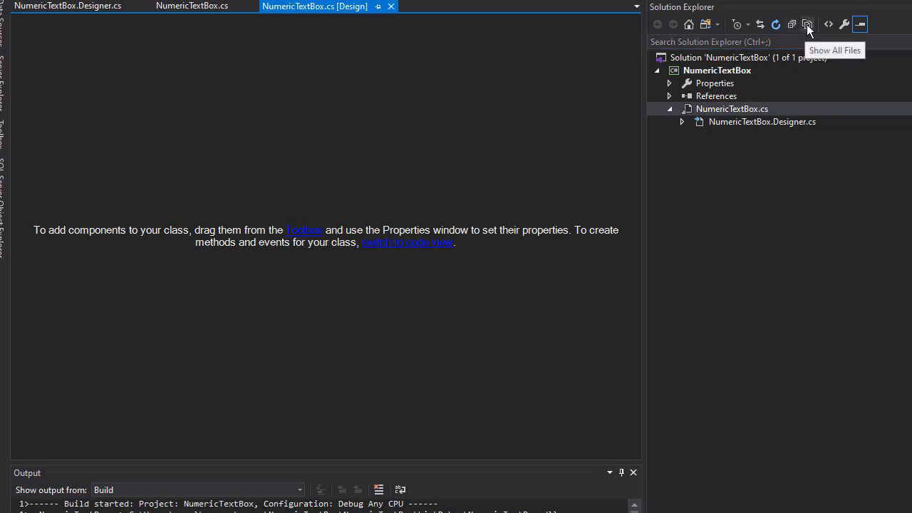
pyautogui.click(813, 22)
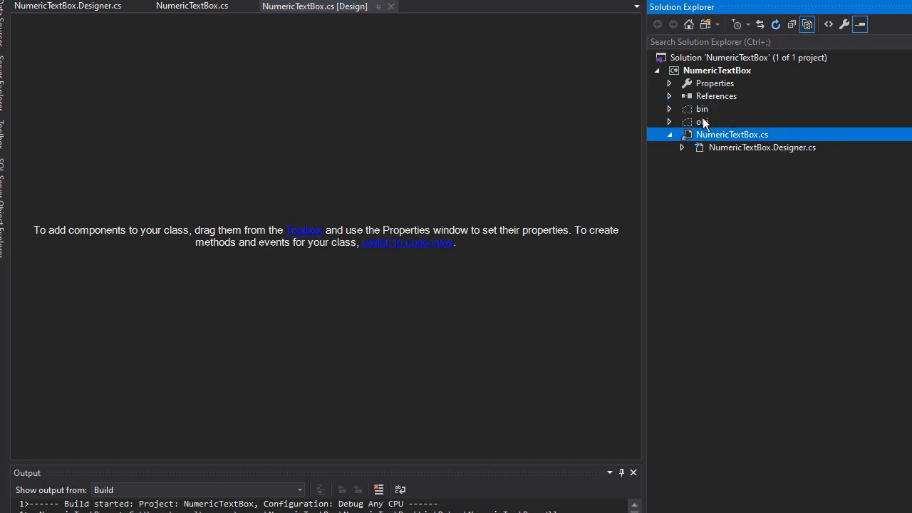
pyautogui.click(668, 109)
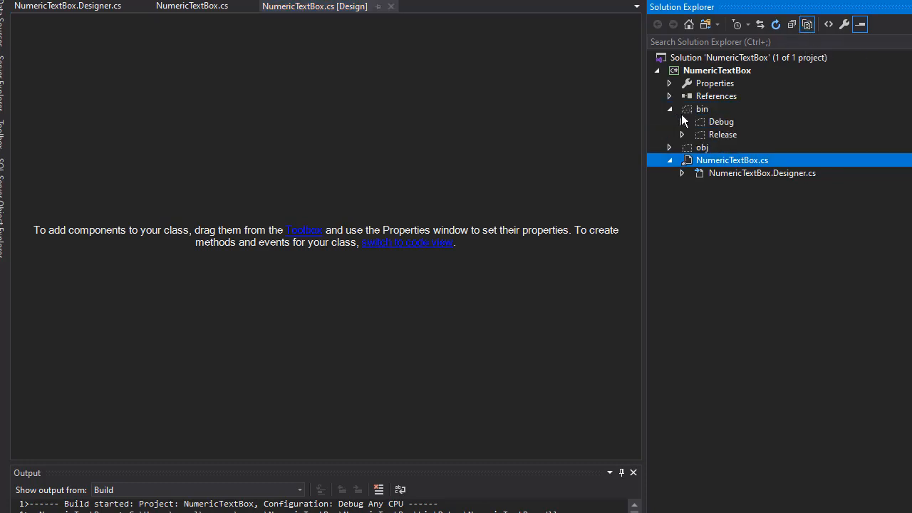
pyautogui.click(682, 121)
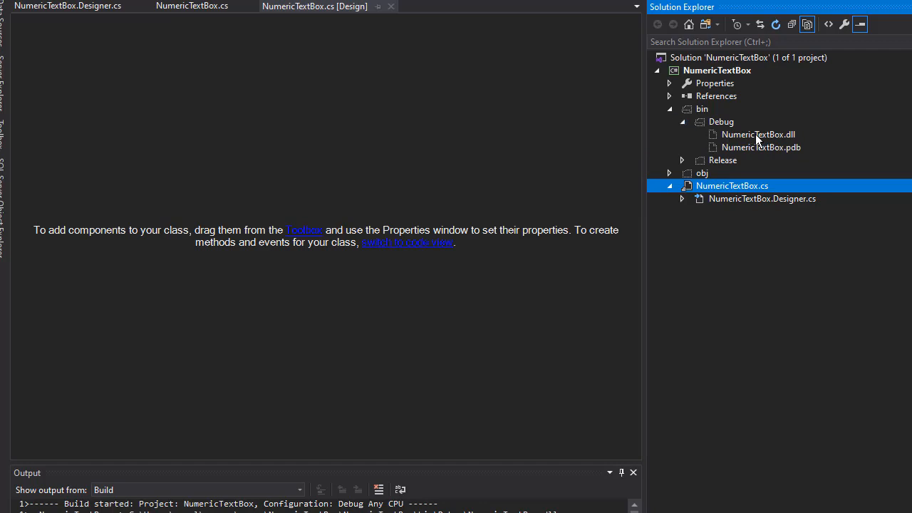
pyautogui.click(758, 134)
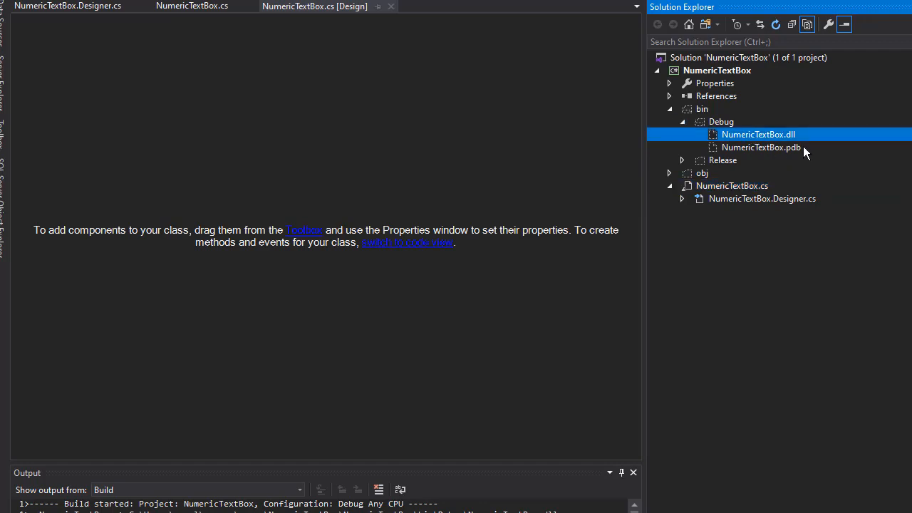
pyautogui.moveTo(801, 151)
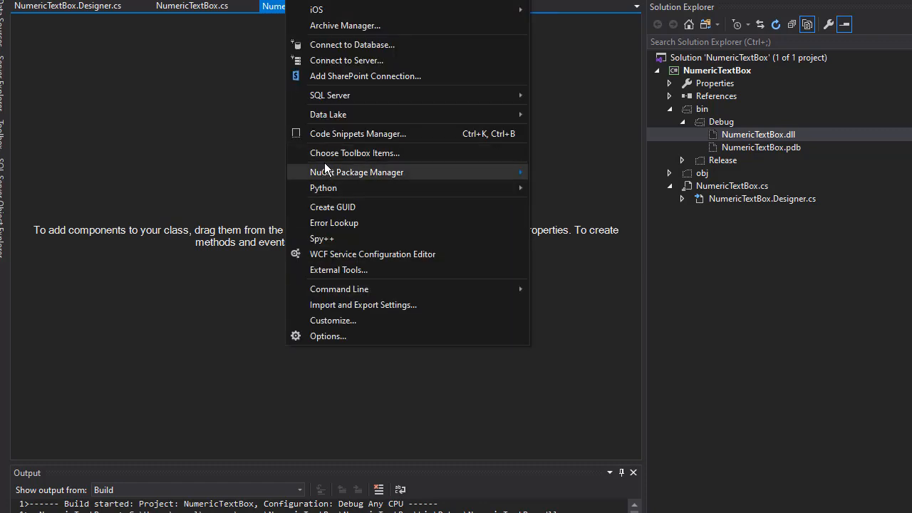
pyautogui.moveTo(338, 157)
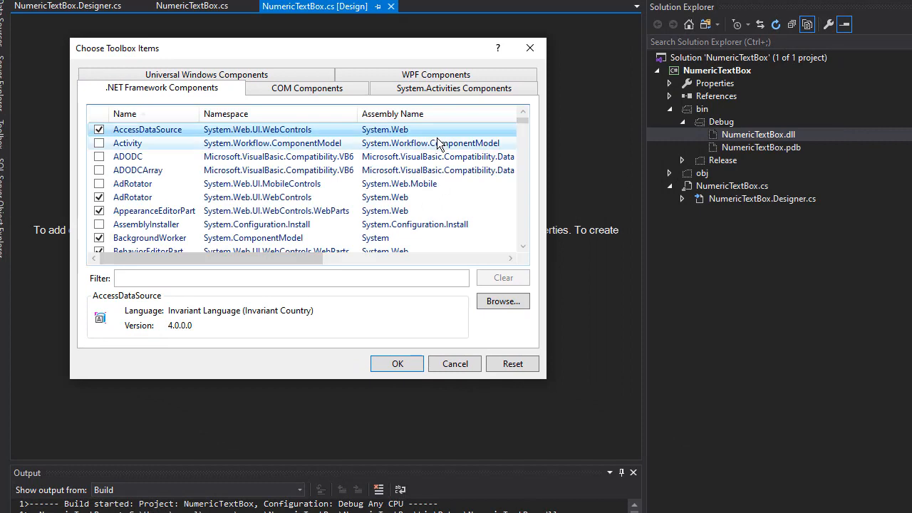
pyautogui.moveTo(442, 141)
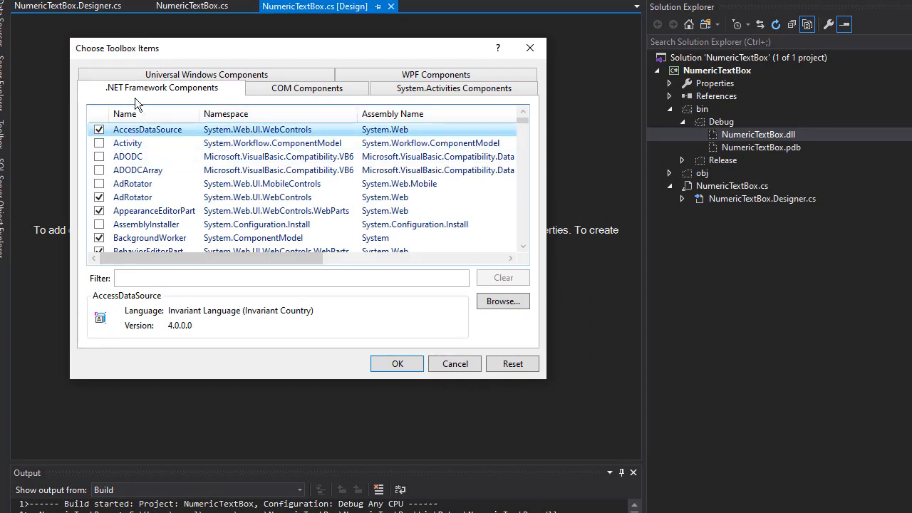
pyautogui.moveTo(216, 97)
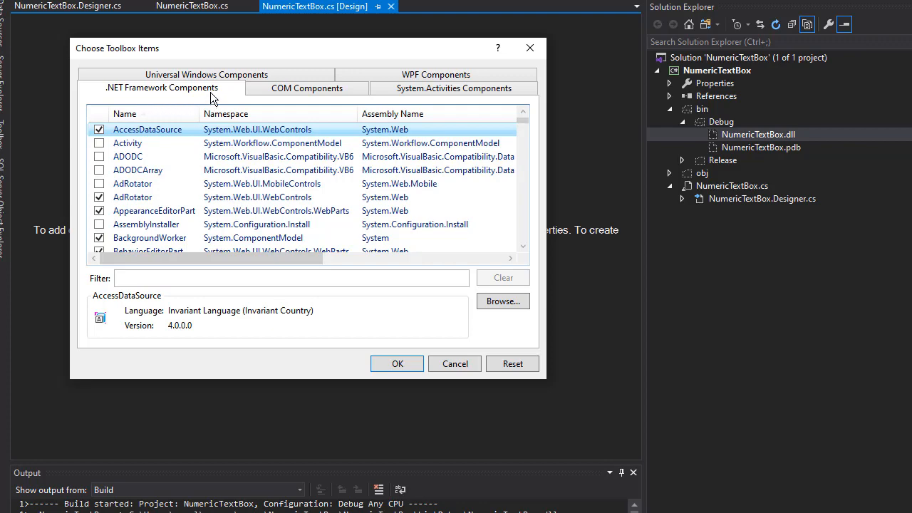
pyautogui.moveTo(502, 302)
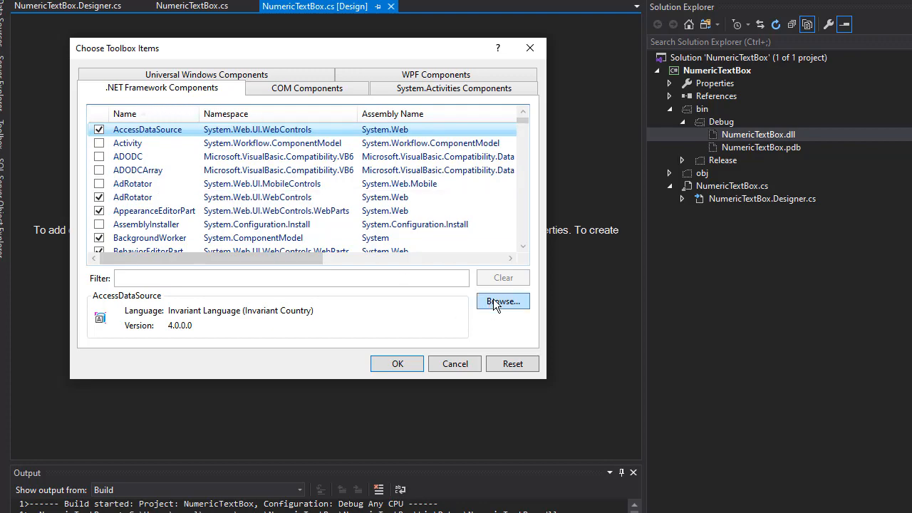
# - Browse to NumericTextBox\bin\Debug and choose NumericTextBox.dll as the toolbox item file
pyautogui.click(502, 303)
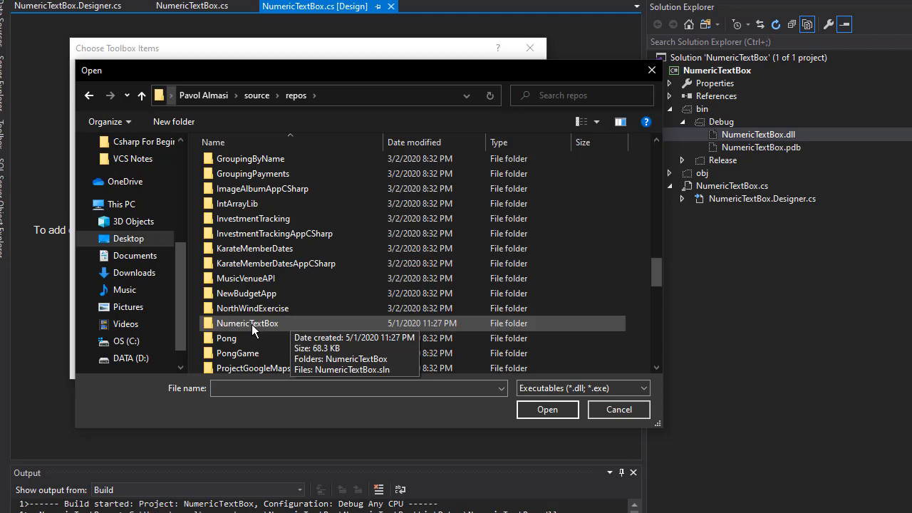
pyautogui.doubleClick(246, 322)
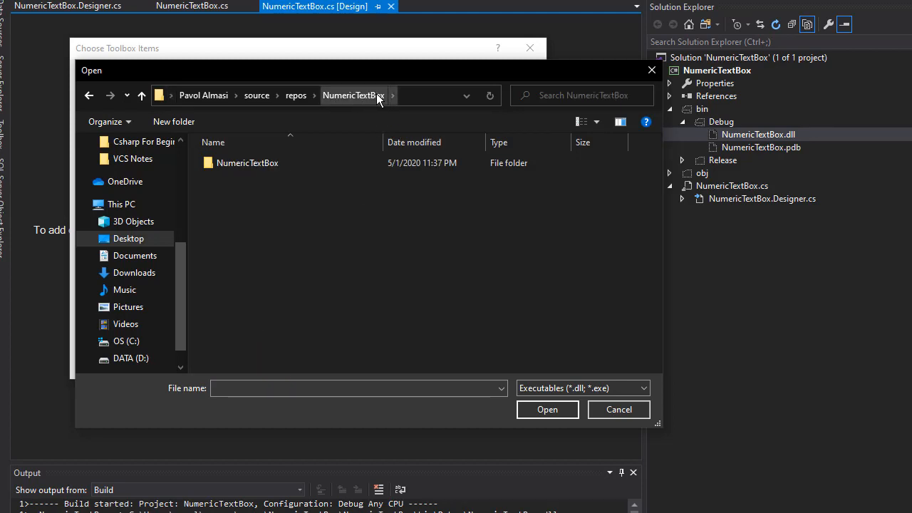
pyautogui.moveTo(380, 108)
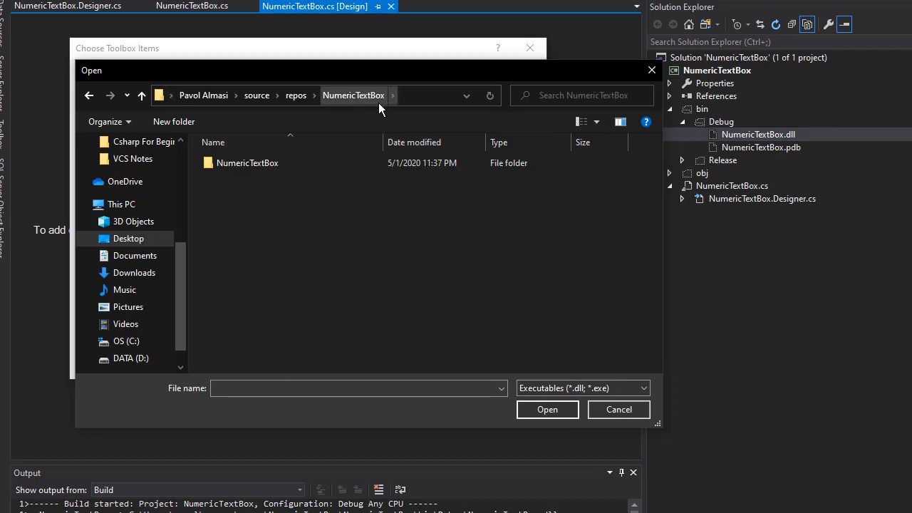
pyautogui.doubleClick(248, 163)
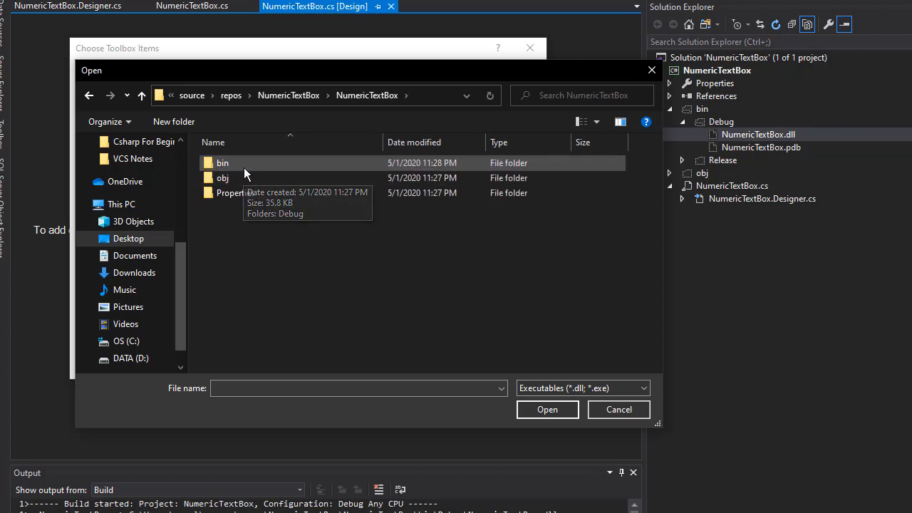
pyautogui.doubleClick(223, 163)
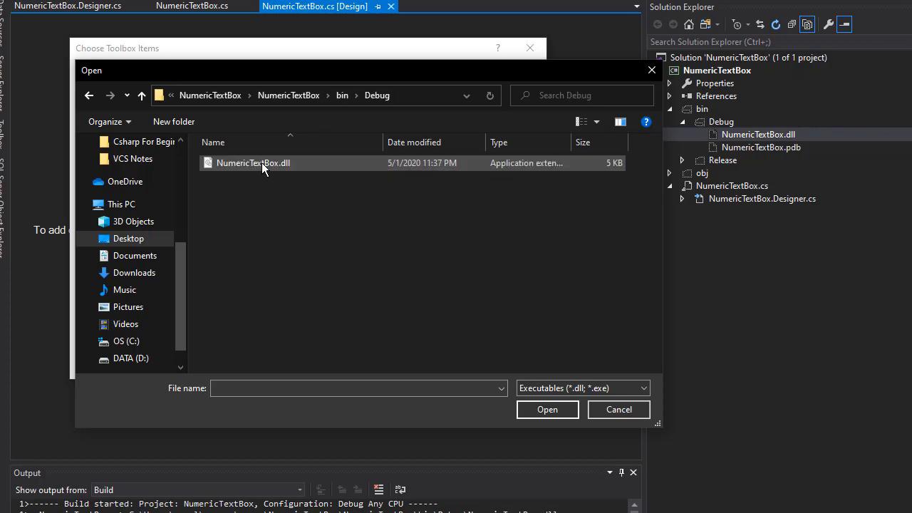
pyautogui.click(251, 163)
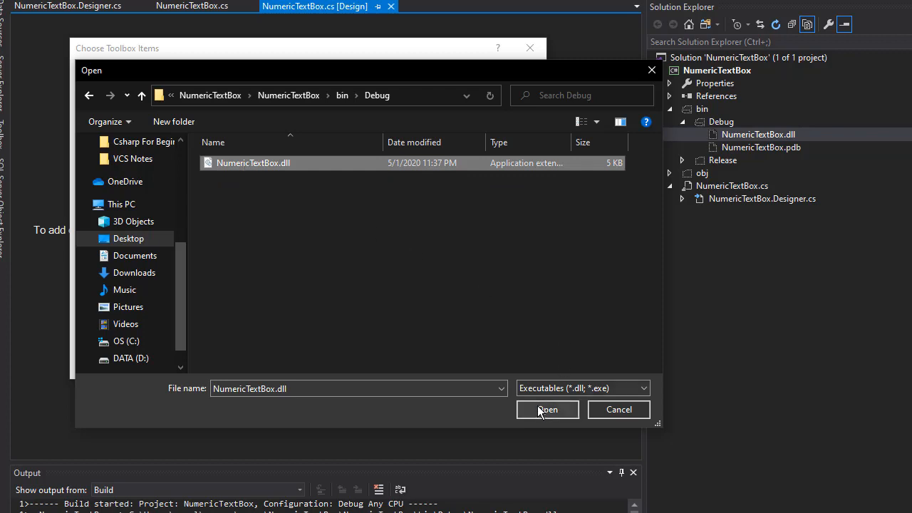
# - Load the DLL and confirm adding NumericTextBox to the Toolbox's General group
pyautogui.click(547, 410)
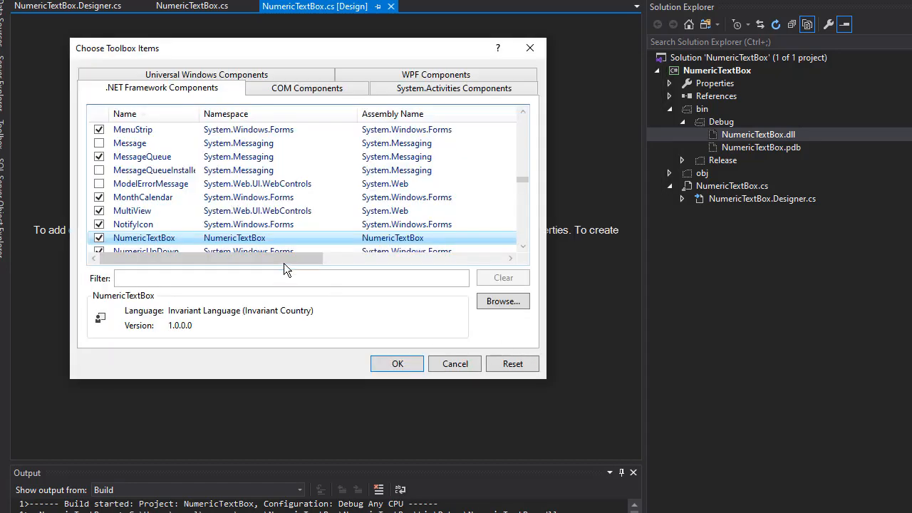
pyautogui.moveTo(140, 245)
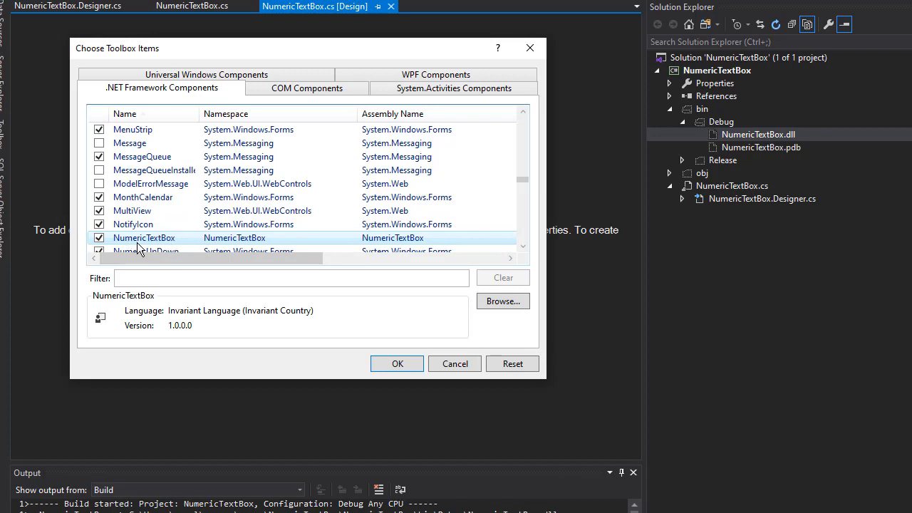
pyautogui.moveTo(151, 248)
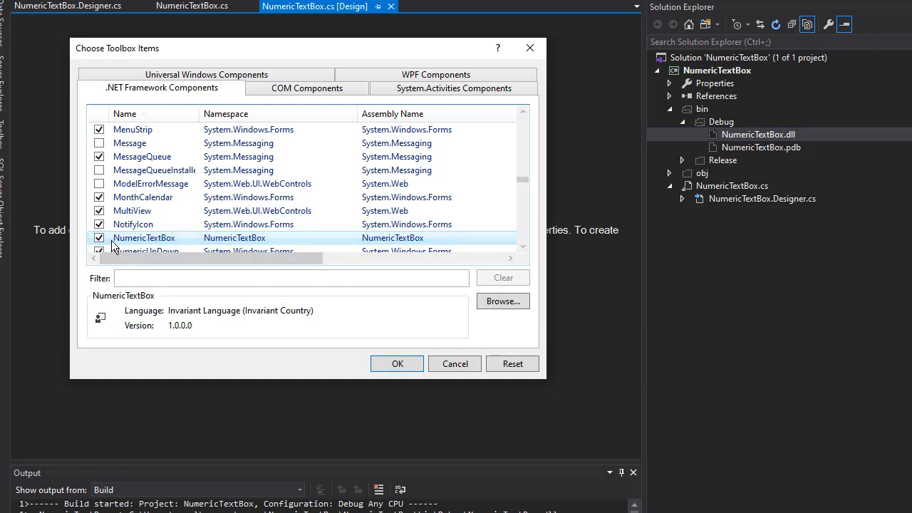
pyautogui.moveTo(400, 353)
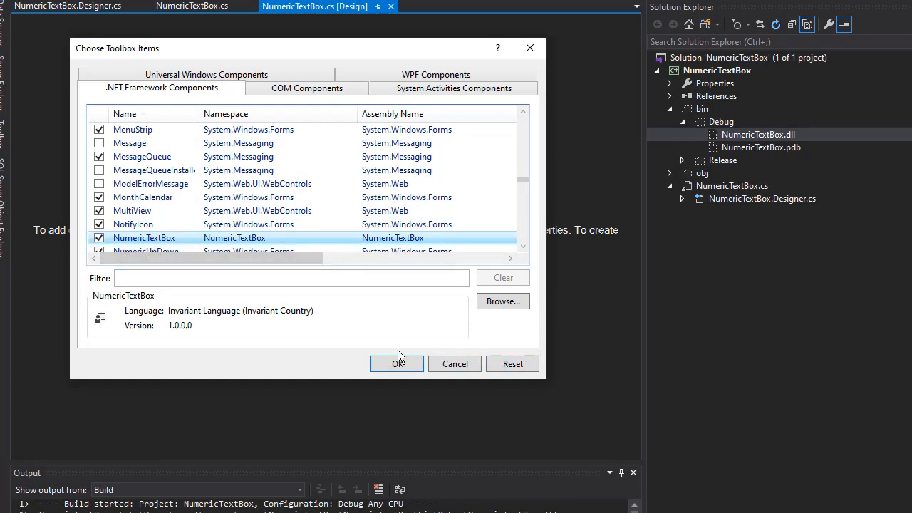
pyautogui.click(397, 363)
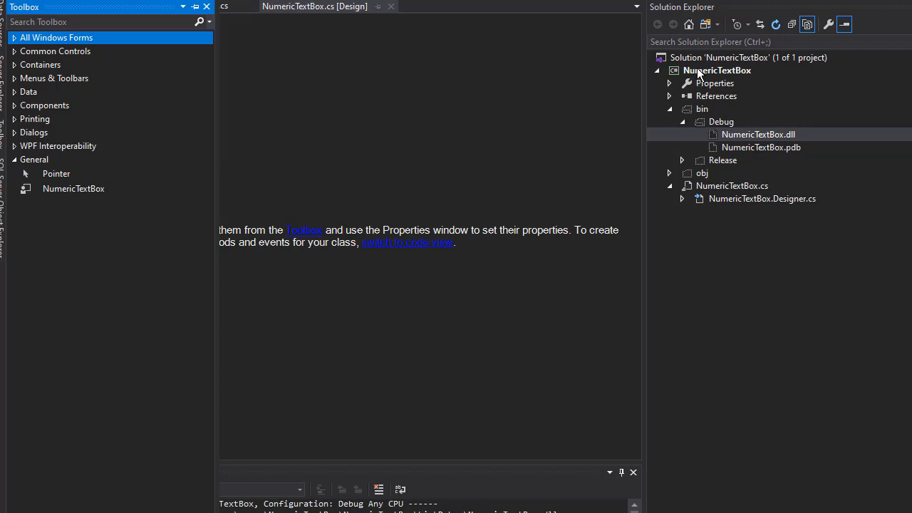
# - Start adding a new Form (Windows Forms) item named Form1.cs to the NumericTextBox project
pyautogui.rightClick(718, 72)
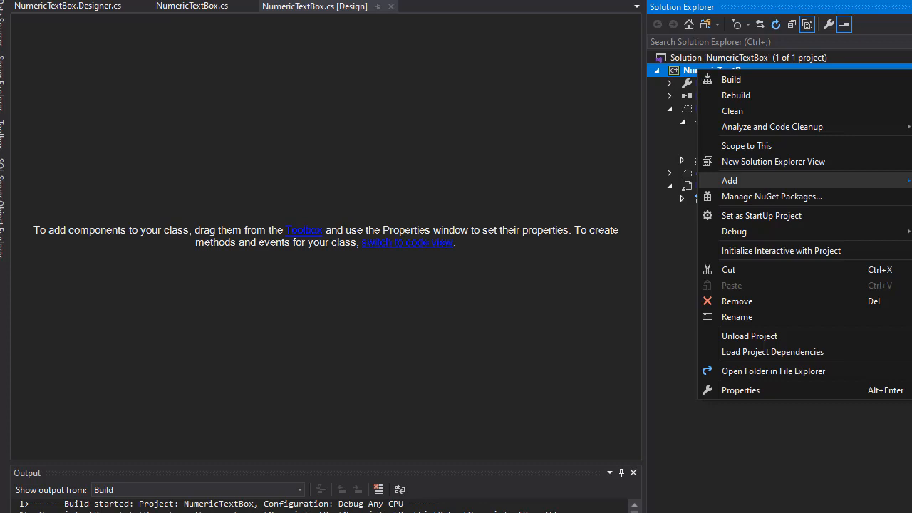
pyautogui.click(730, 180)
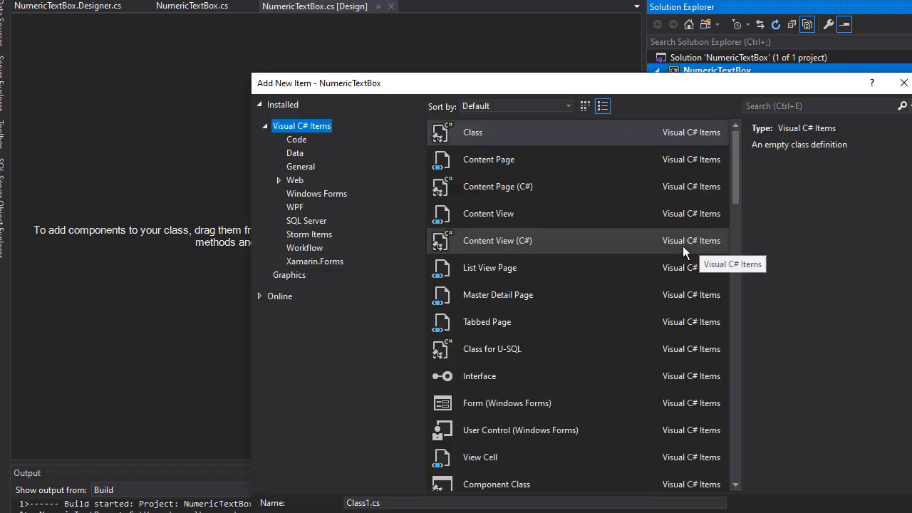
pyautogui.scroll(-3)
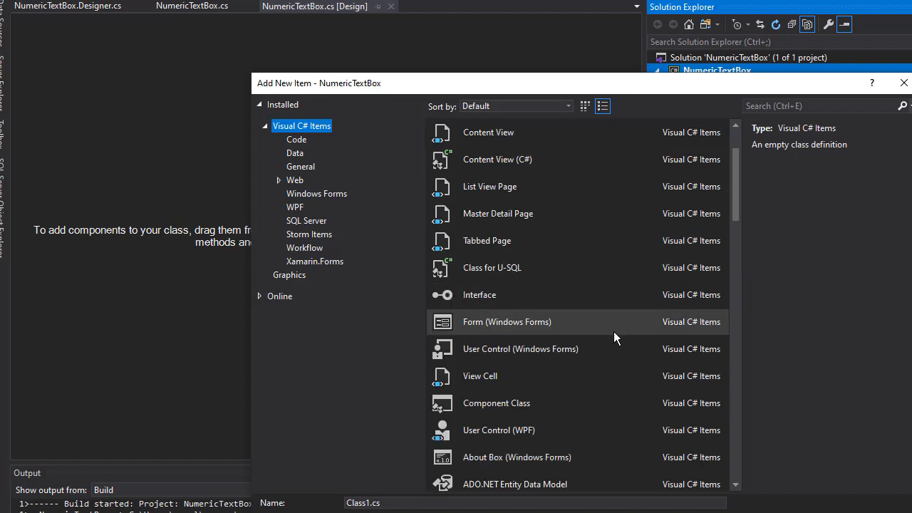
pyautogui.click(506, 322)
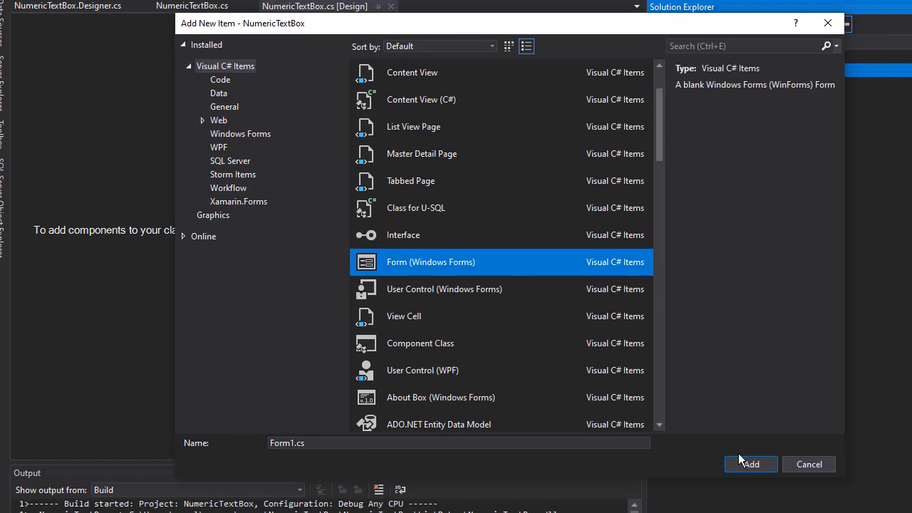
# - Create Form1 with a yellow NumericTextBox whose Text is 'sdfsdf' in blue ForeColor
pyautogui.click(750, 465)
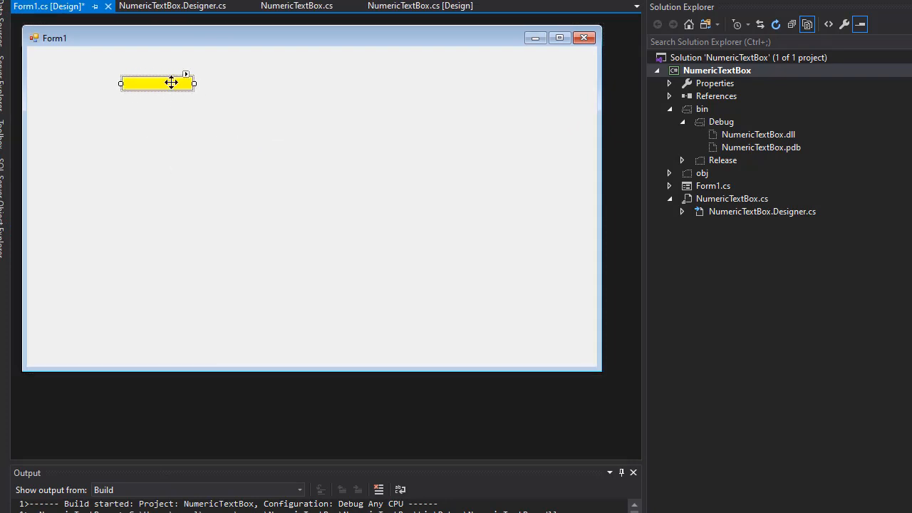
pyautogui.click(157, 83)
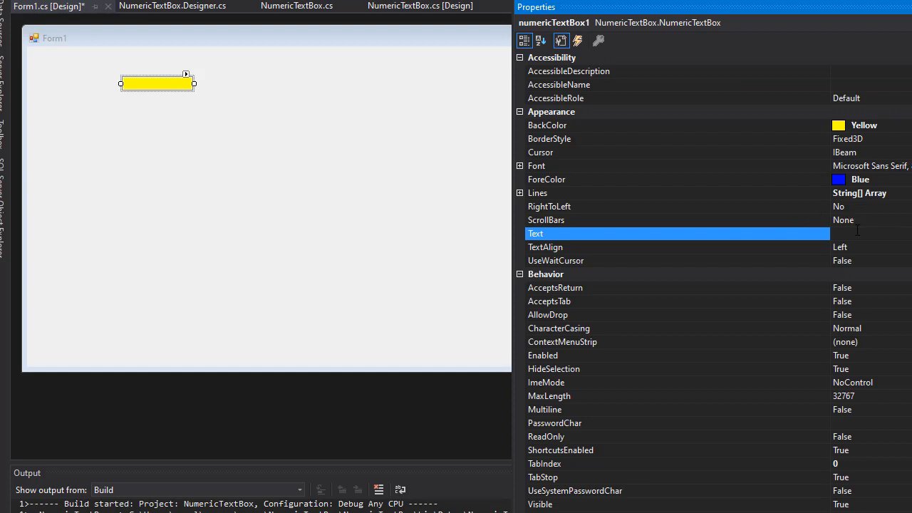
pyautogui.write('sdfsdf')
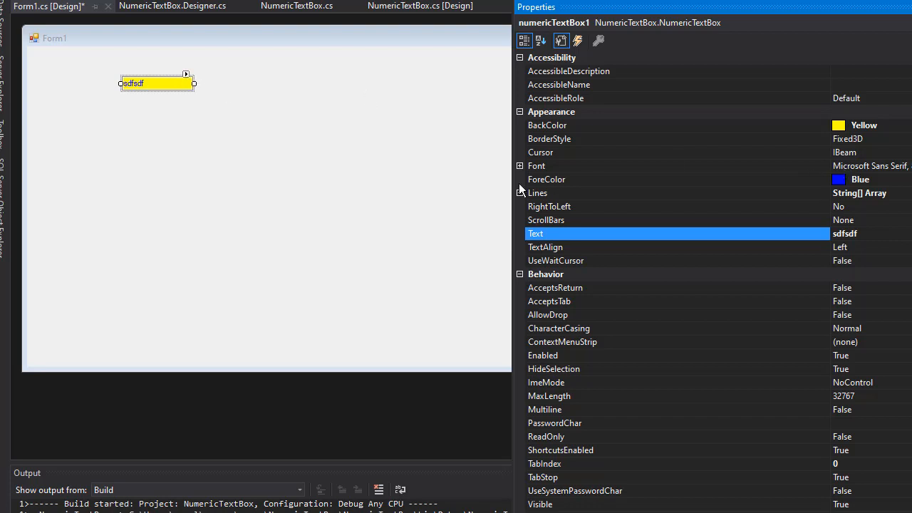
pyautogui.click(548, 180)
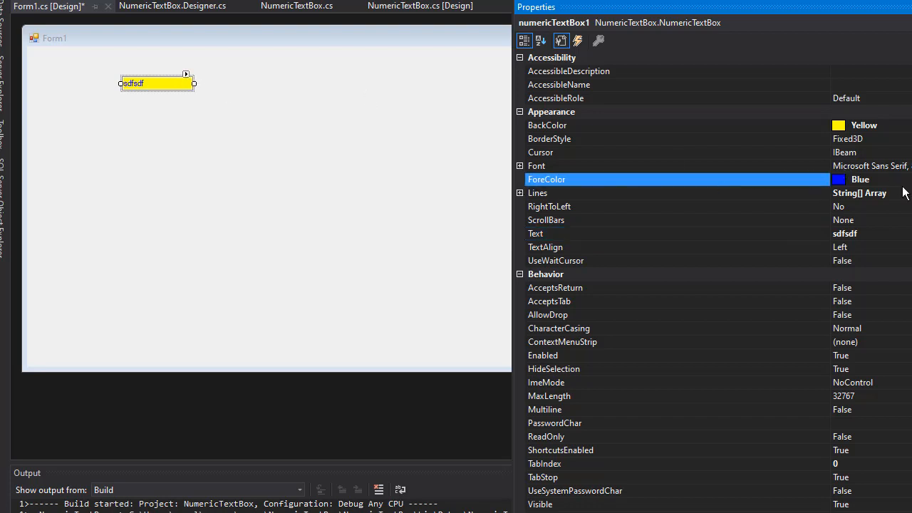
pyautogui.click(547, 125)
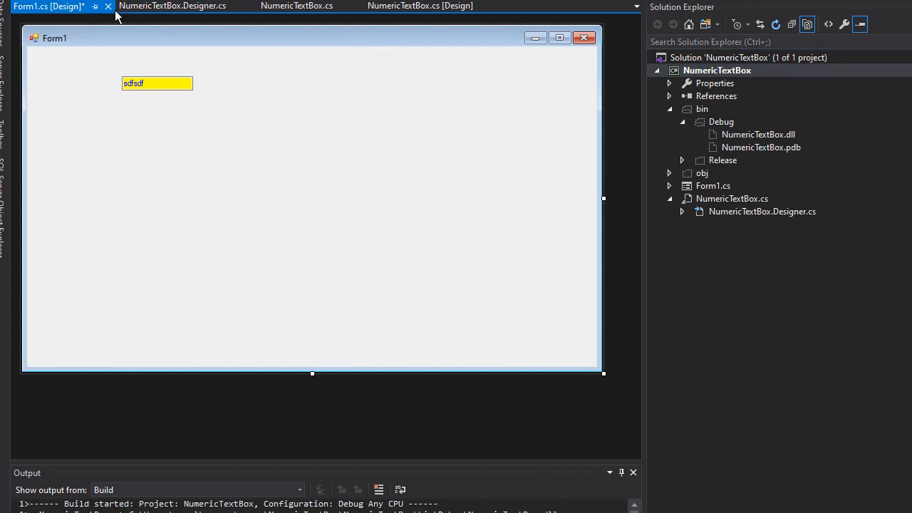
# - Return to the NumericTextBox design view and permanently delete Form1.cs from the project
pyautogui.click(91, 11)
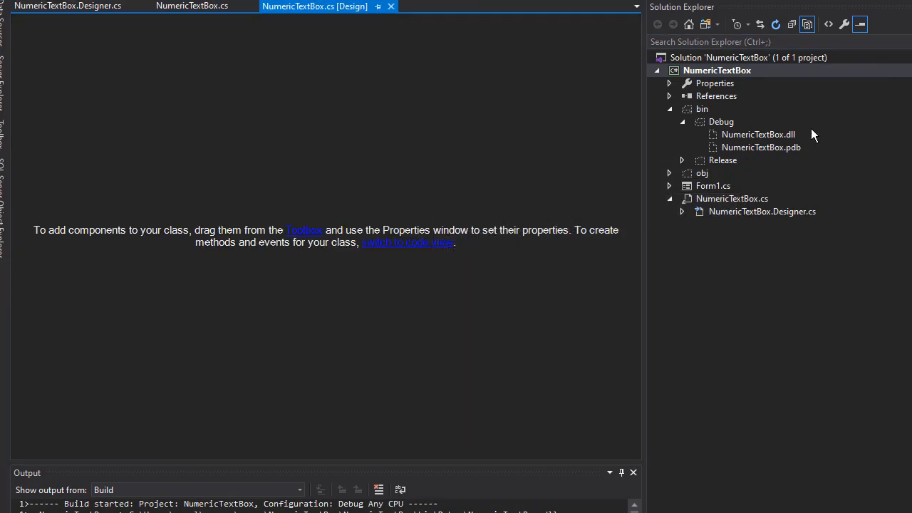
pyautogui.rightClick(713, 185)
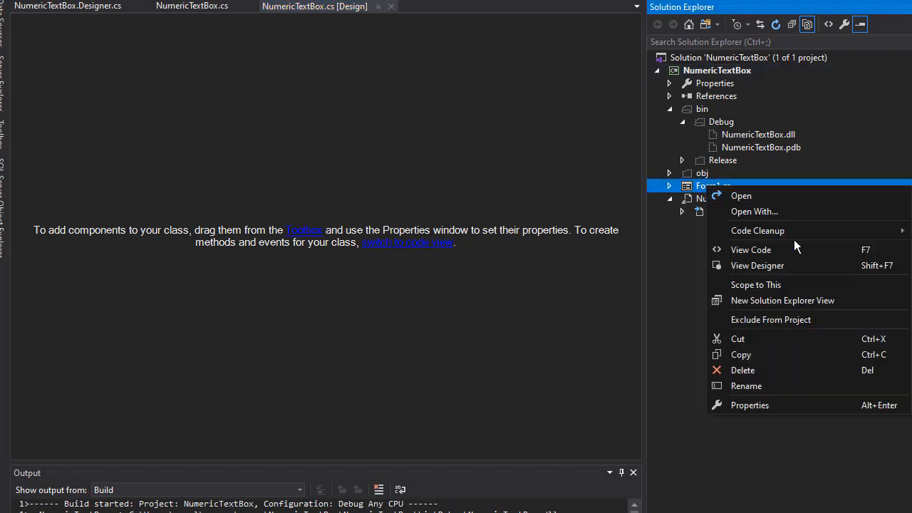
pyautogui.click(743, 371)
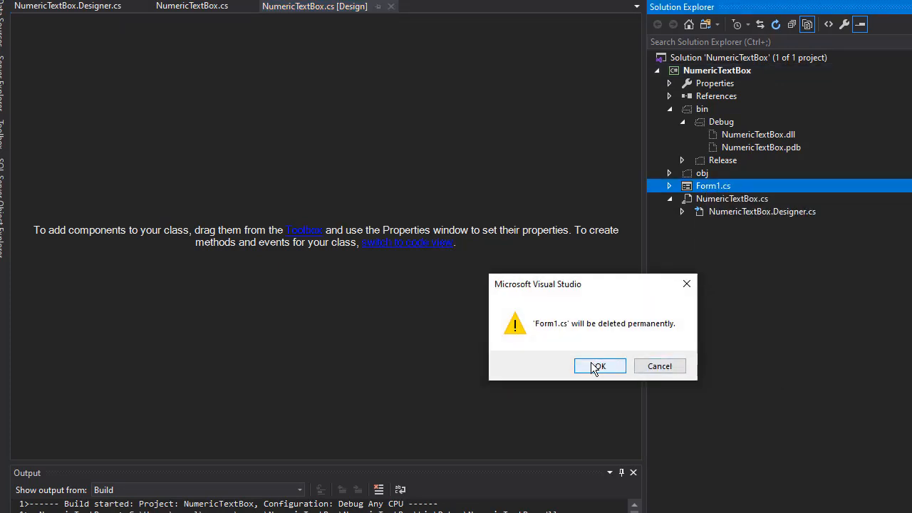
pyautogui.click(599, 365)
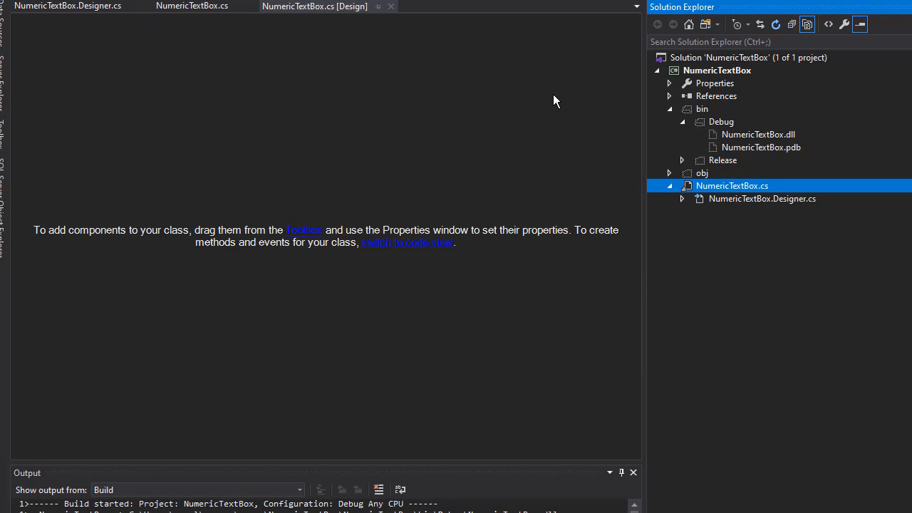
pyautogui.moveTo(425, 253)
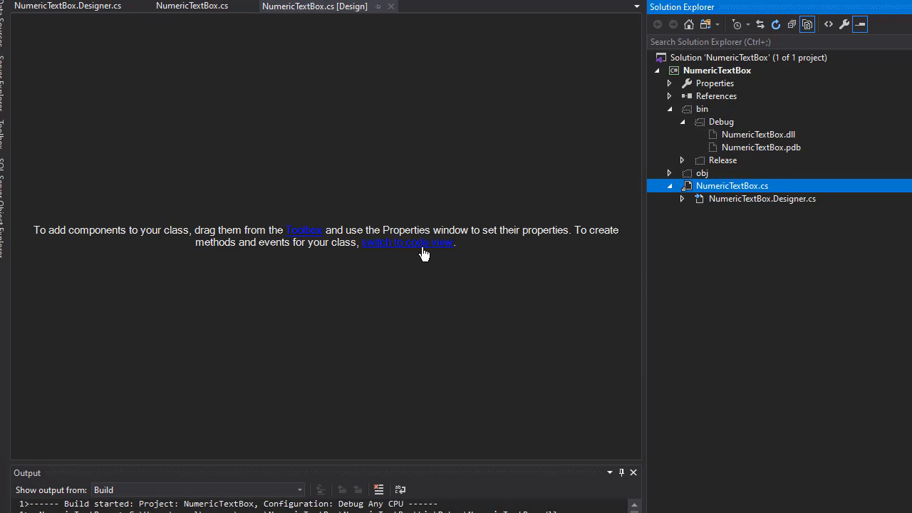
pyautogui.moveTo(884, 122)
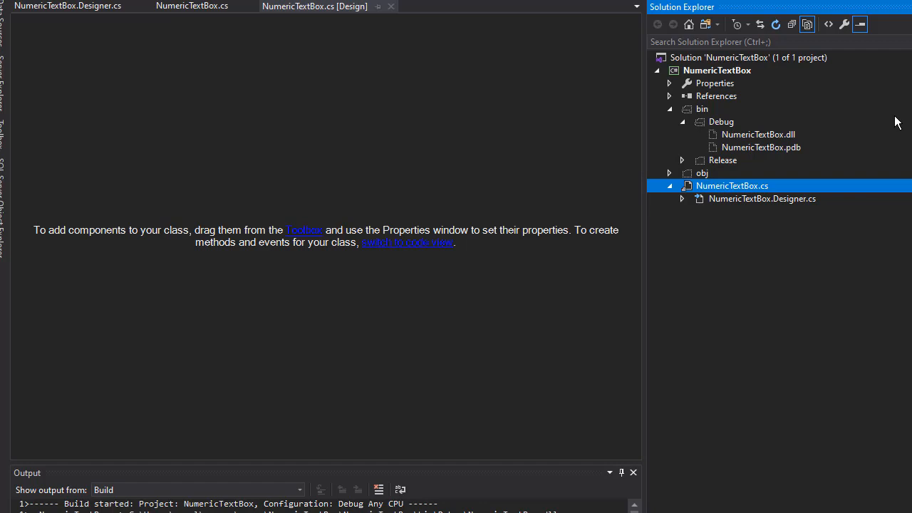